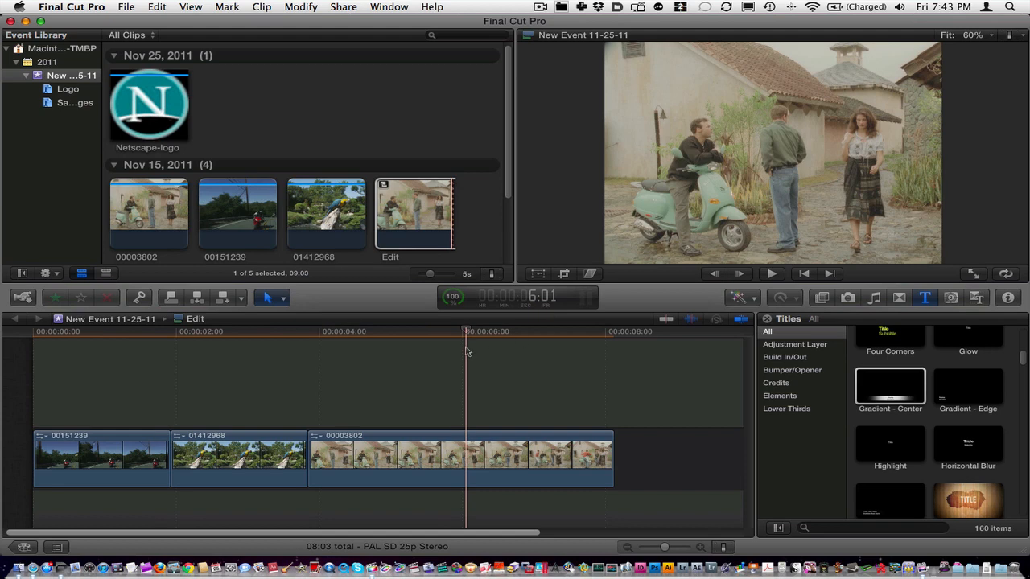
{"action": "mouse_move", "coordinate": [467, 345]}
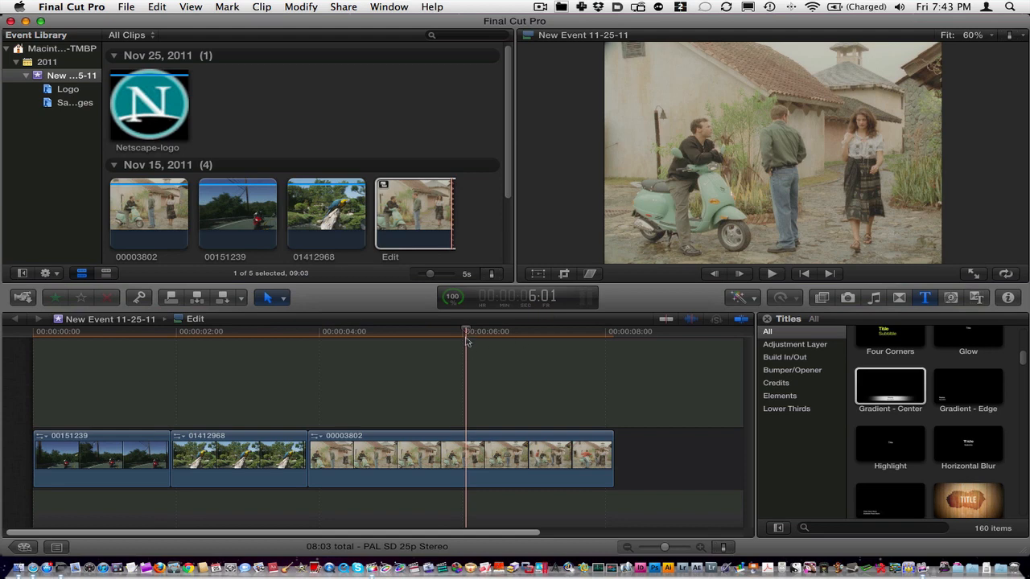
Scrub the playhead and park it near four seconds before adding the title
{"action": "left_click", "coordinate": [405, 331]}
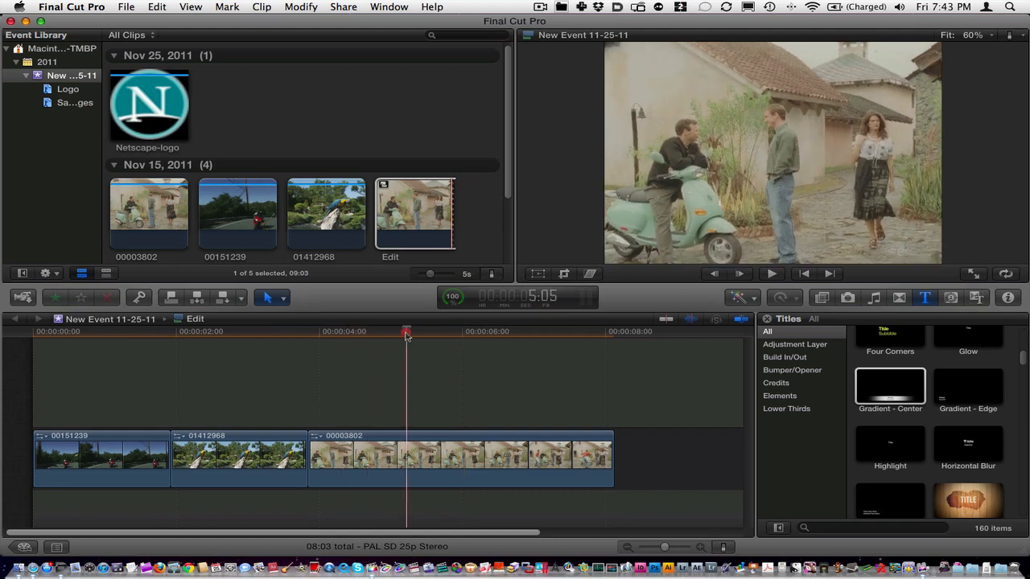
{"action": "left_click_drag", "start_coordinate": [405, 333], "coordinate": [412, 333]}
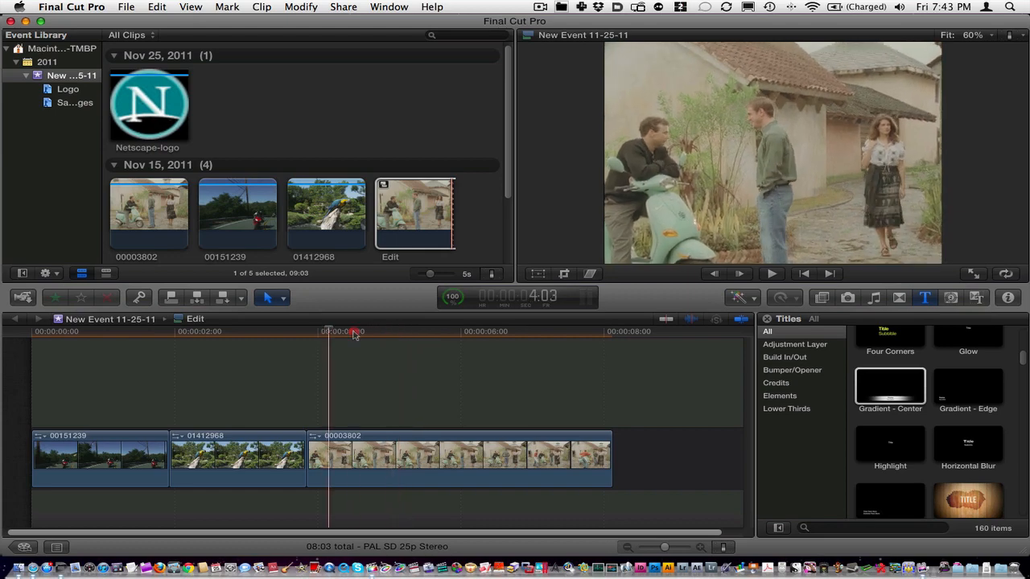
{"action": "left_click", "coordinate": [98, 332]}
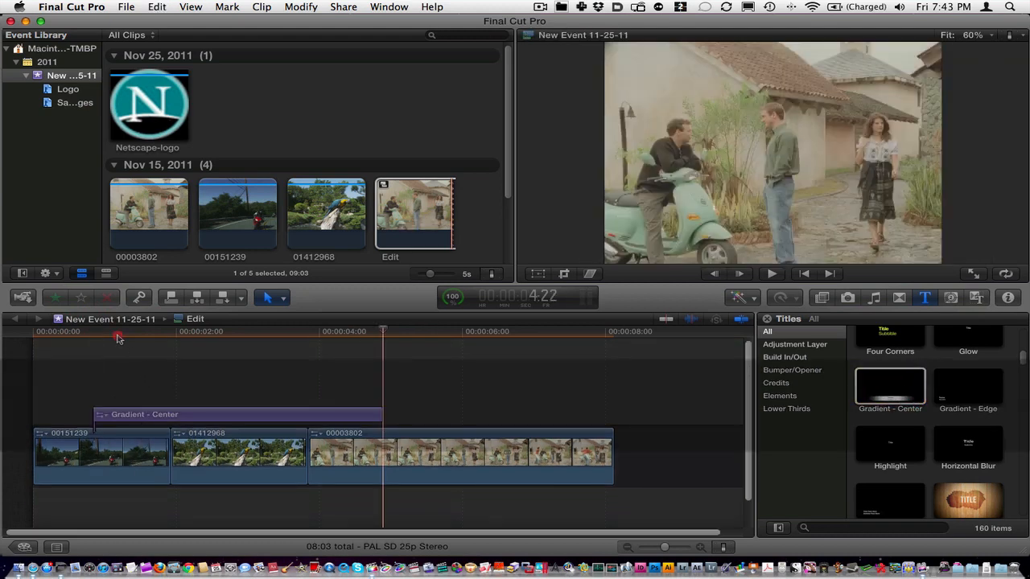
Select the title and clip 00003802, then undo the test reordering twice
{"action": "left_click", "coordinate": [135, 331]}
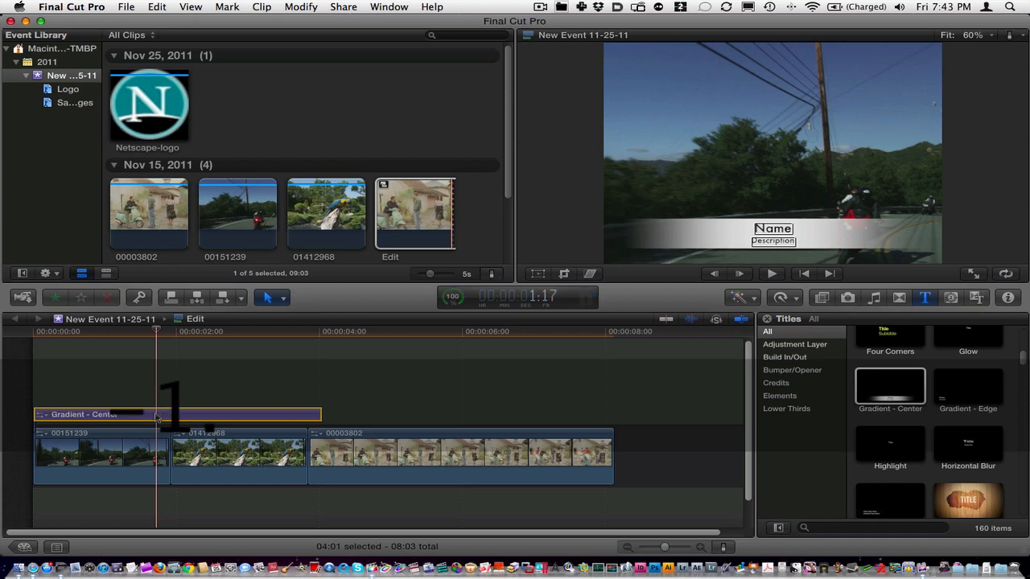
{"action": "left_click", "coordinate": [280, 332]}
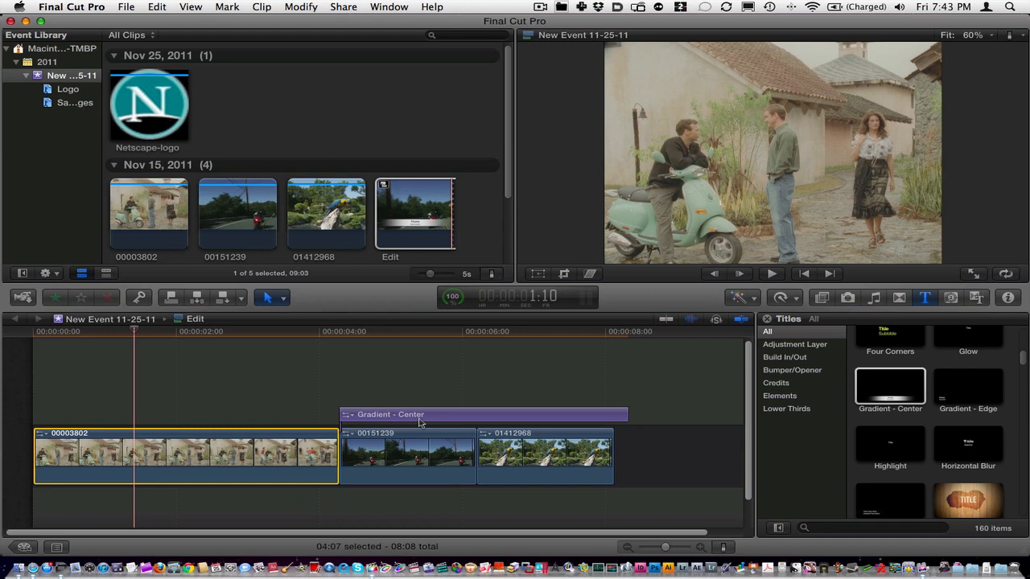
{"action": "key", "text": "cmd+z"}
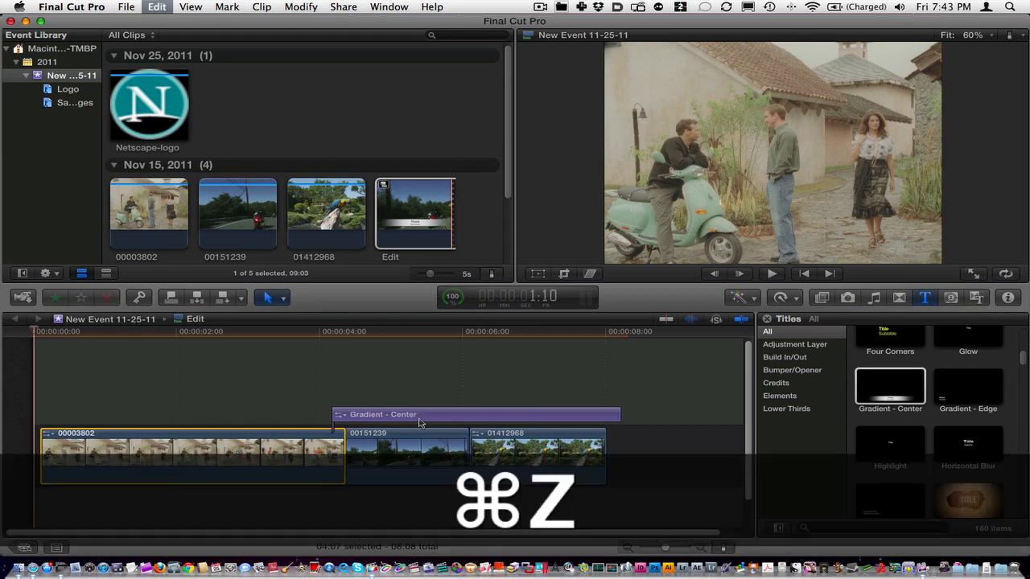
{"action": "key", "text": "cmd+z"}
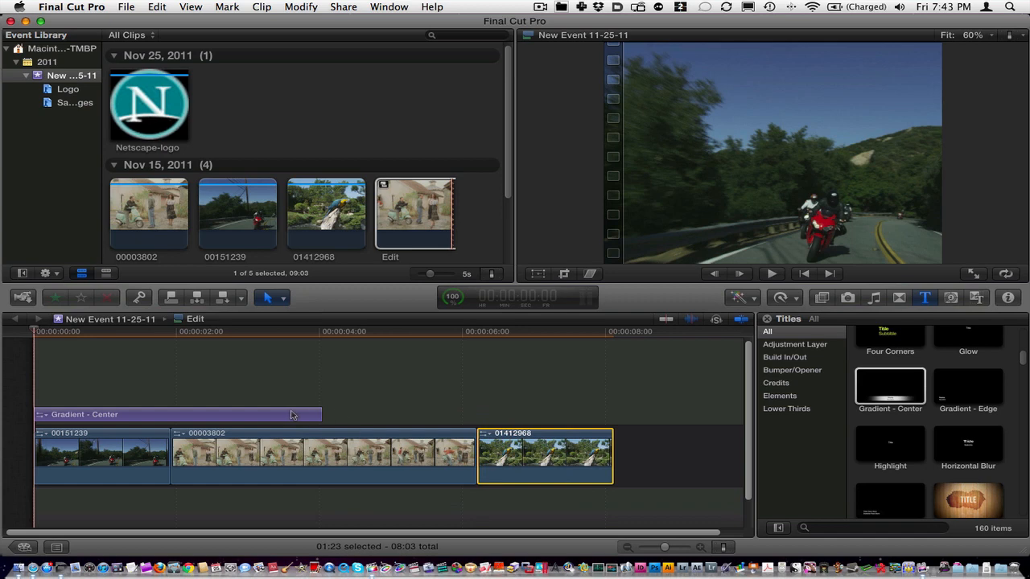
{"action": "mouse_move", "coordinate": [383, 402]}
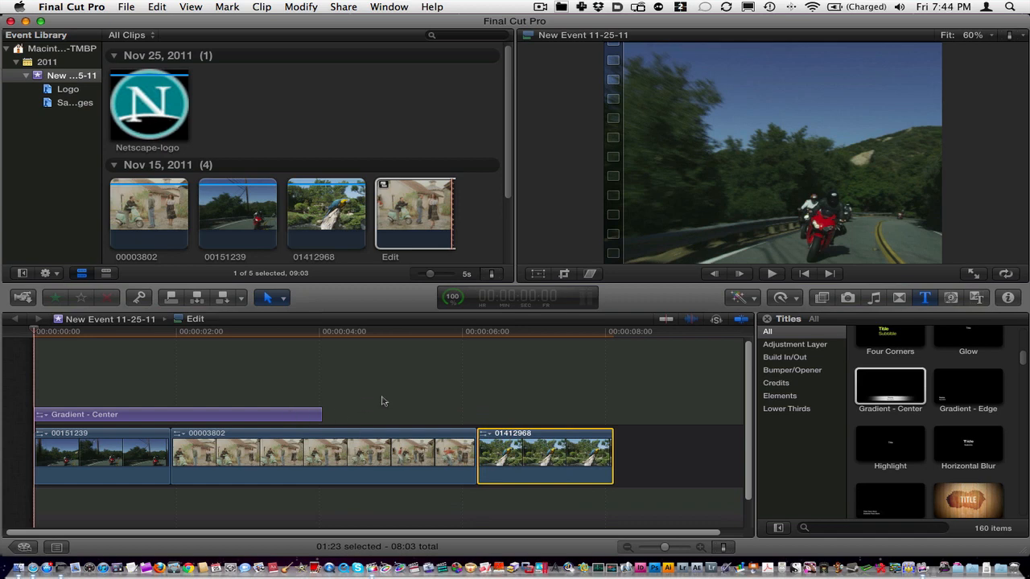
{"action": "mouse_move", "coordinate": [180, 434]}
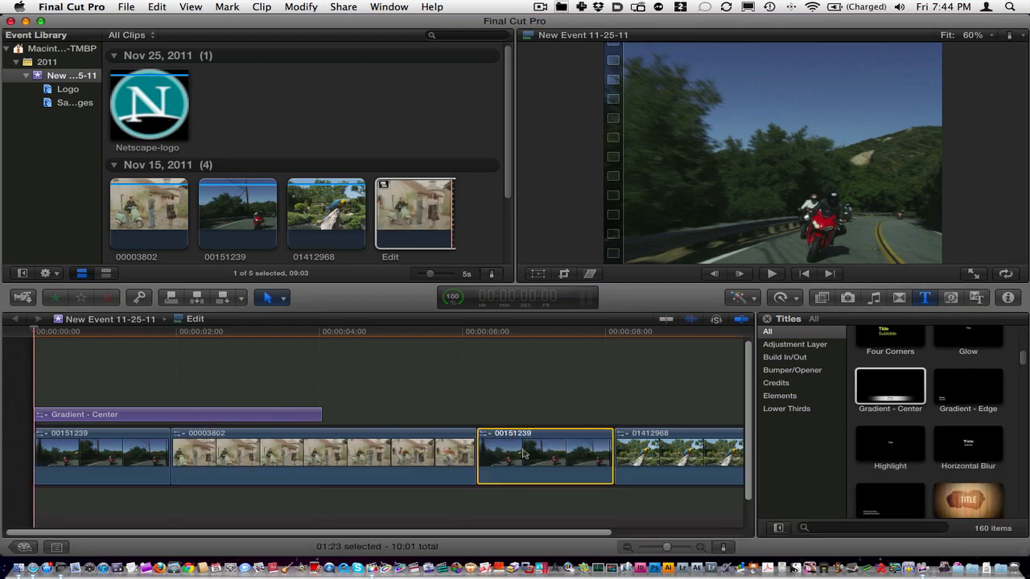
{"action": "mouse_move", "coordinate": [119, 459]}
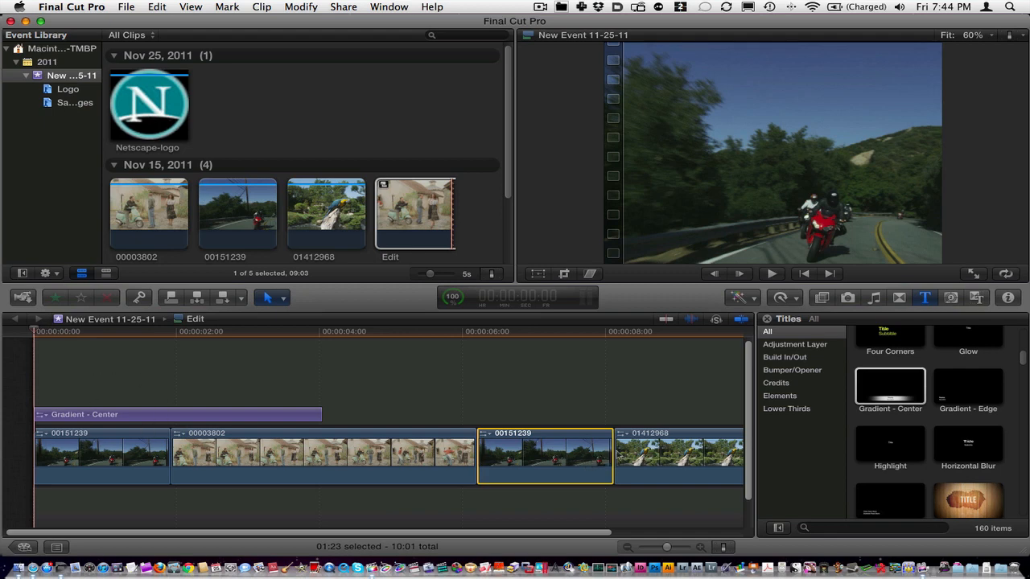
Undo and then reapply the addition of clip 00151259 at the storyline end
{"action": "key", "text": "cmd+z"}
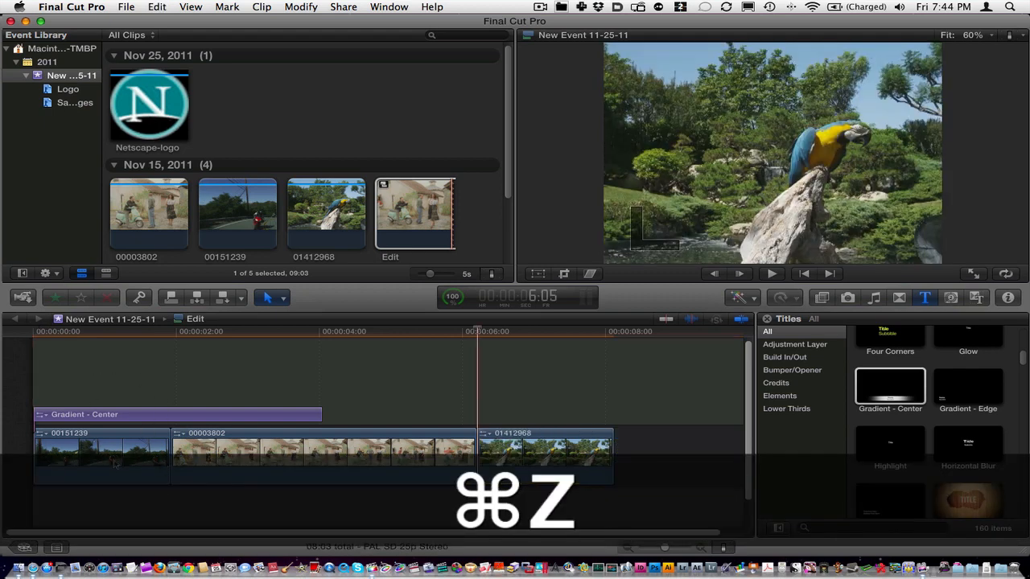
{"action": "key", "text": "cmd+z"}
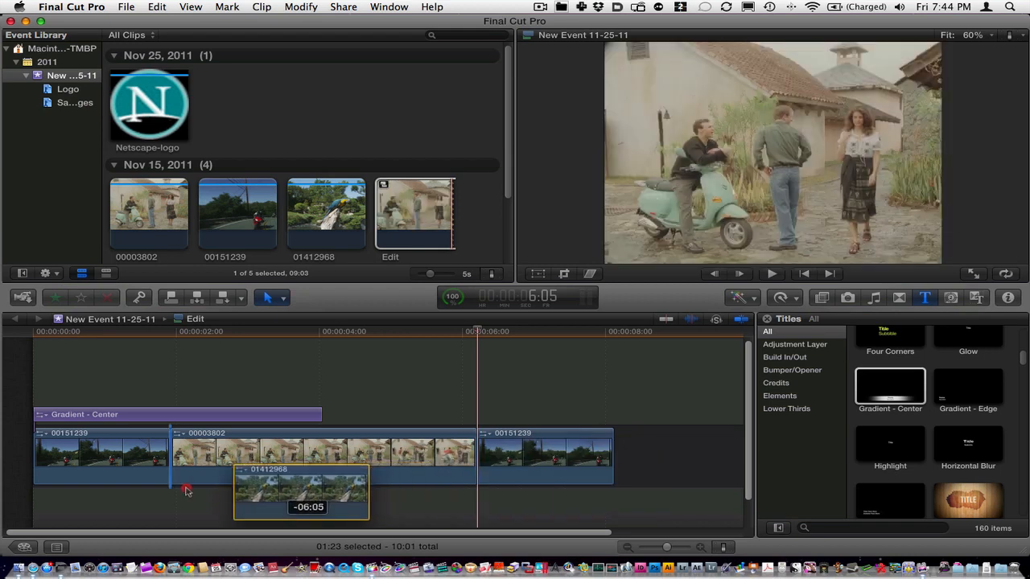
Connect clip 01412968 beneath the timeline start and play back from the beginning
{"action": "left_click_drag", "start_coordinate": [302, 491], "coordinate": [113, 498]}
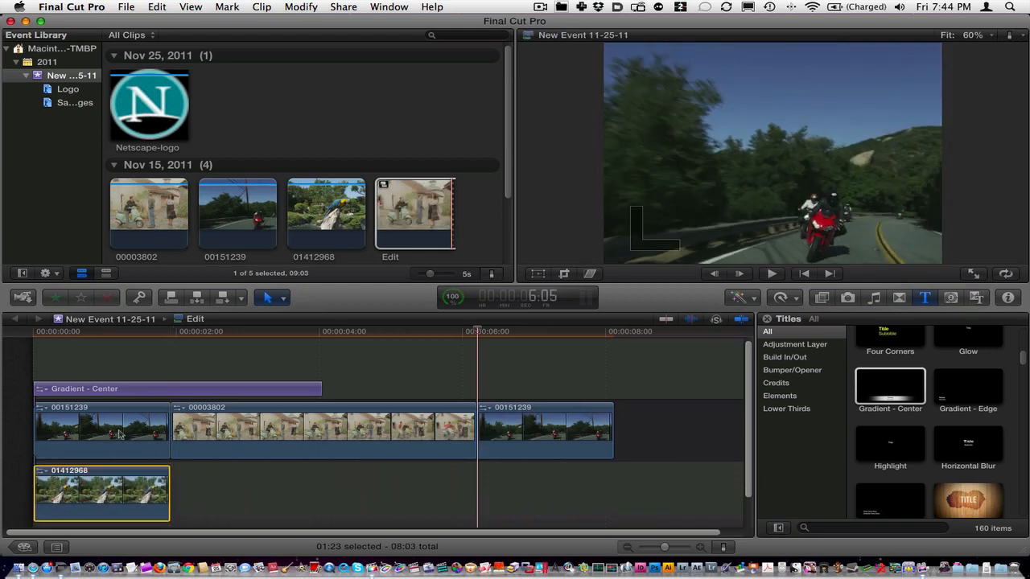
{"action": "left_click", "coordinate": [119, 332]}
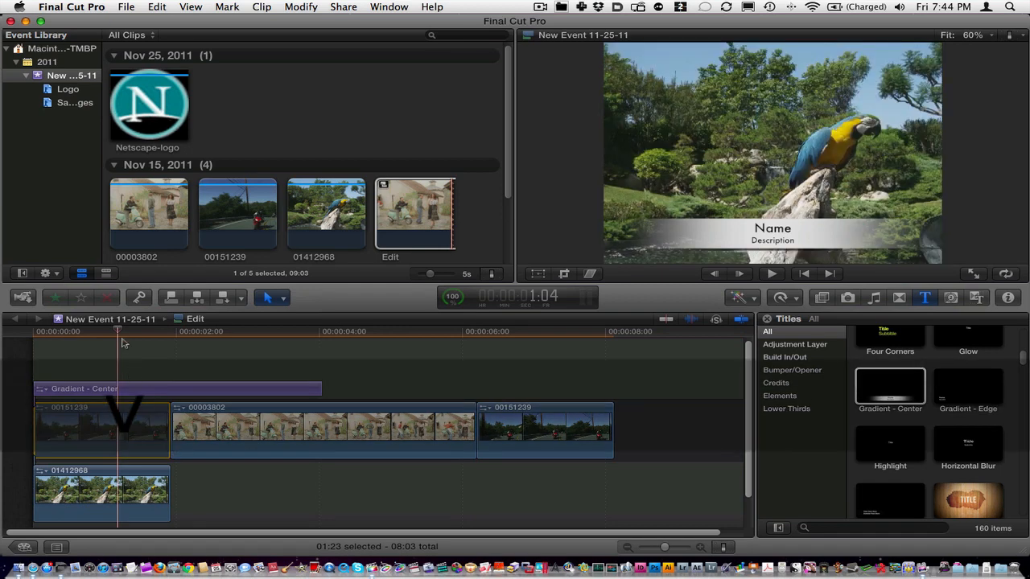
{"action": "left_click", "coordinate": [769, 274]}
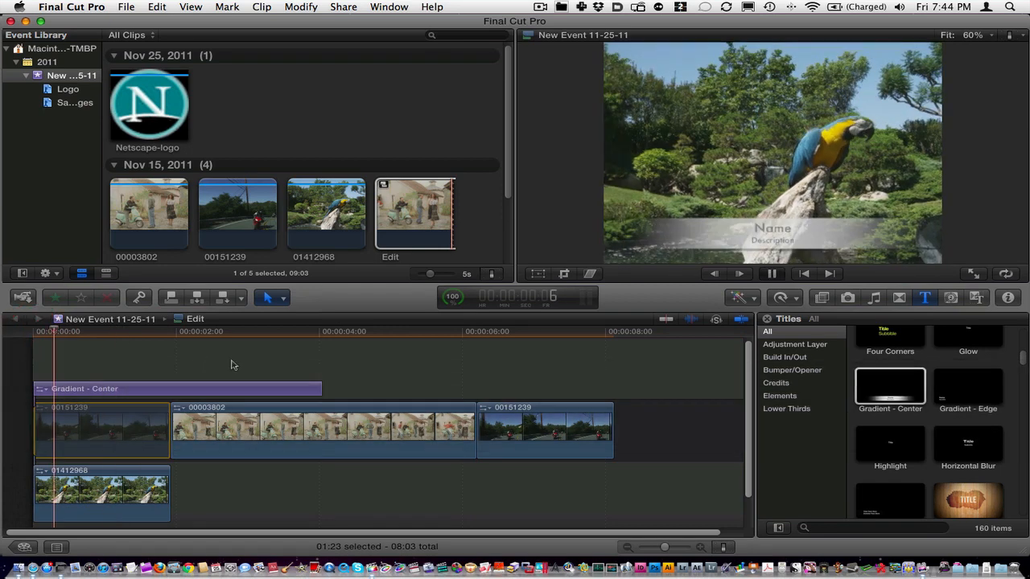
{"action": "left_click", "coordinate": [537, 332]}
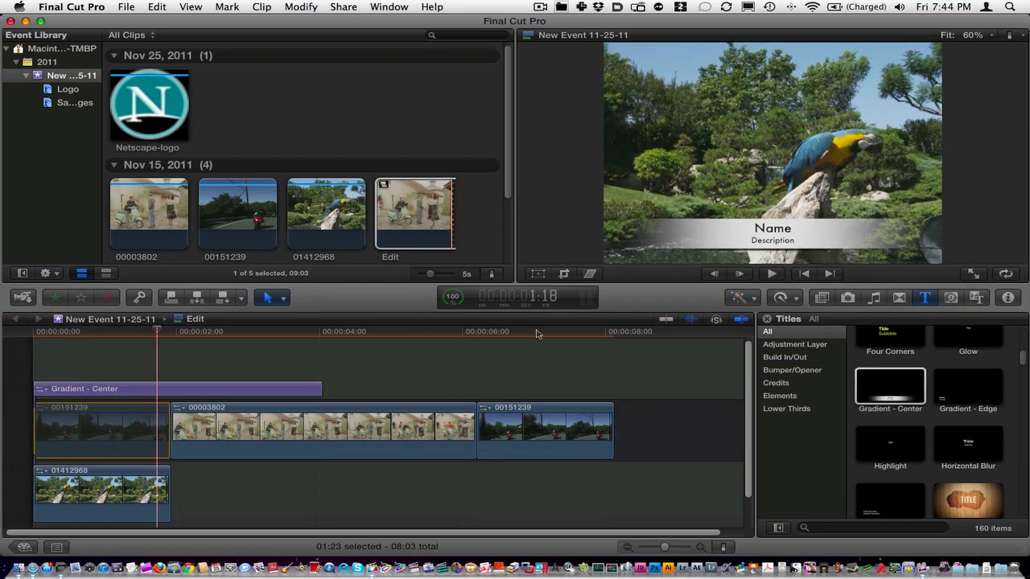
{"action": "left_click", "coordinate": [537, 331]}
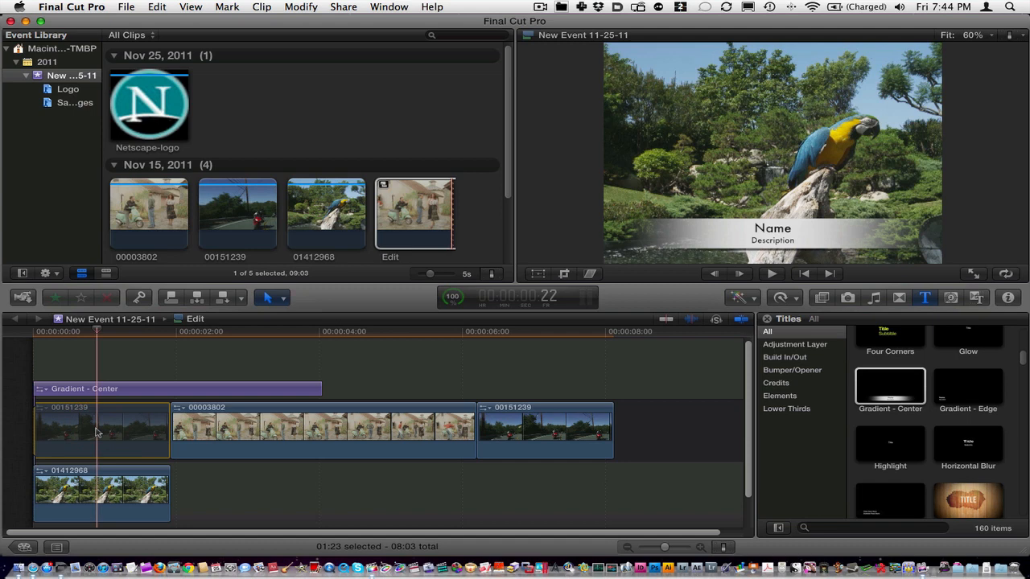
{"action": "key", "text": "cmd+z"}
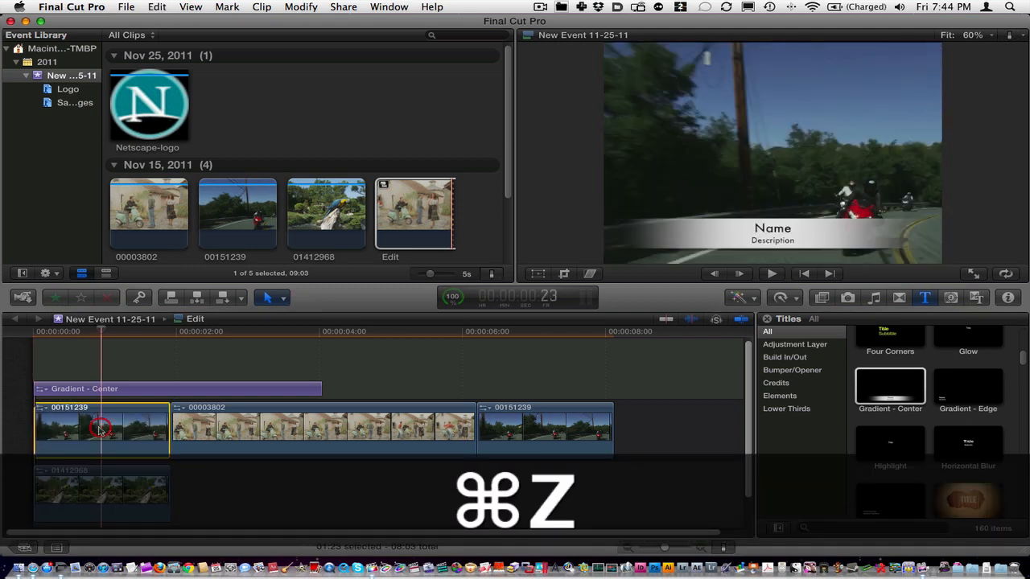
{"action": "key", "text": "cmd+z"}
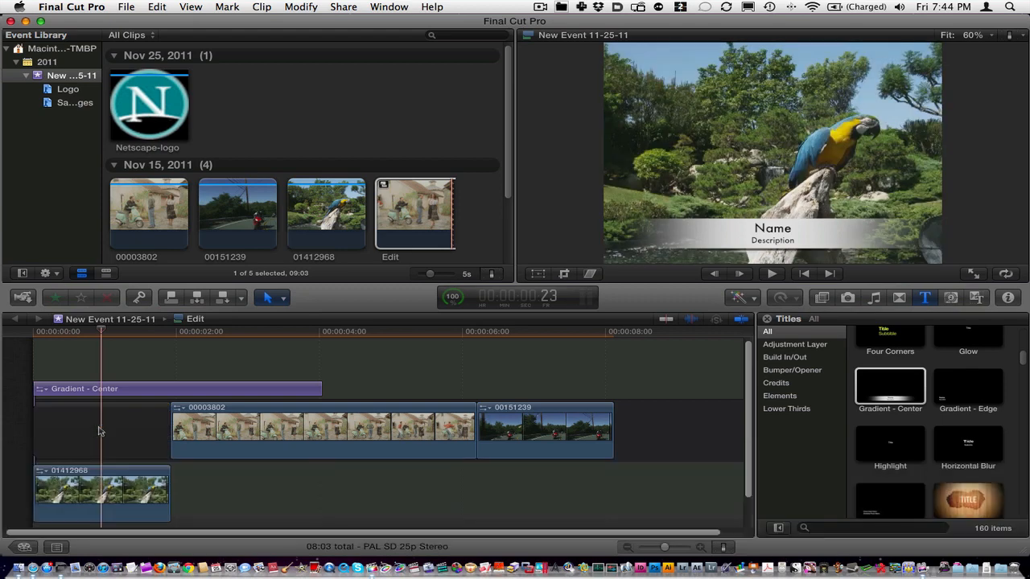
{"action": "key", "text": "cmd+z"}
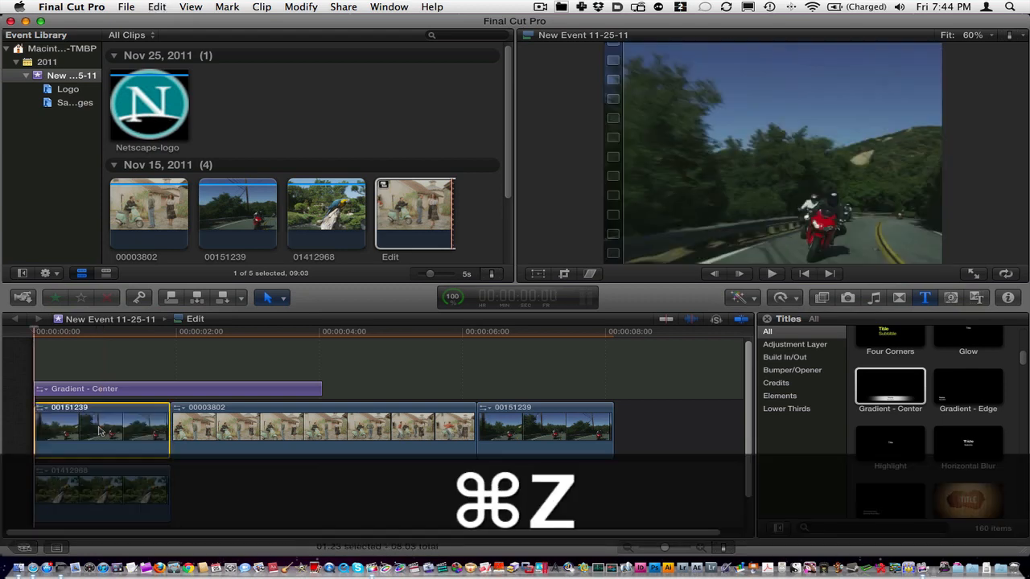
{"action": "key", "text": "cmd+z"}
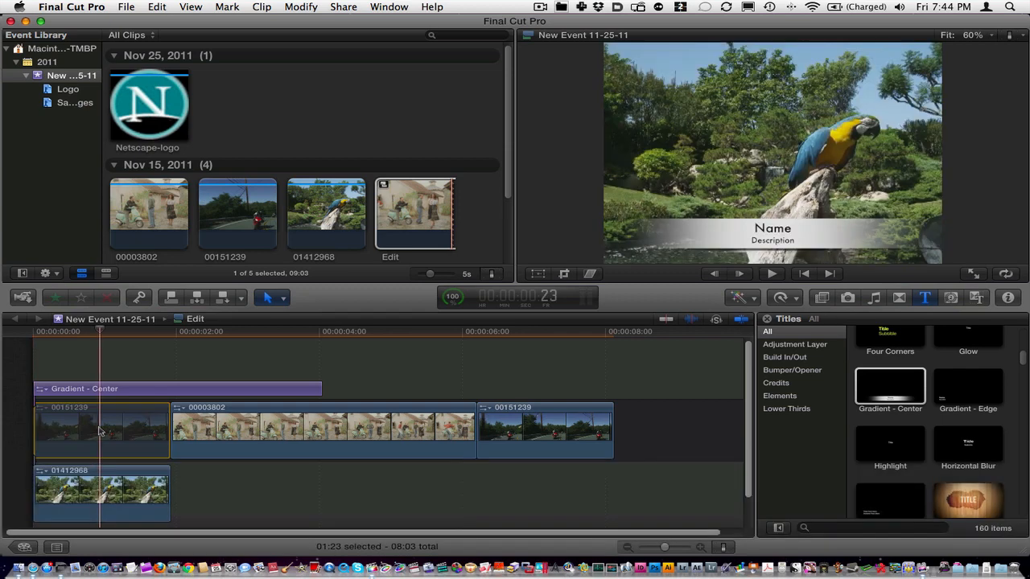
{"action": "mouse_move", "coordinate": [111, 431]}
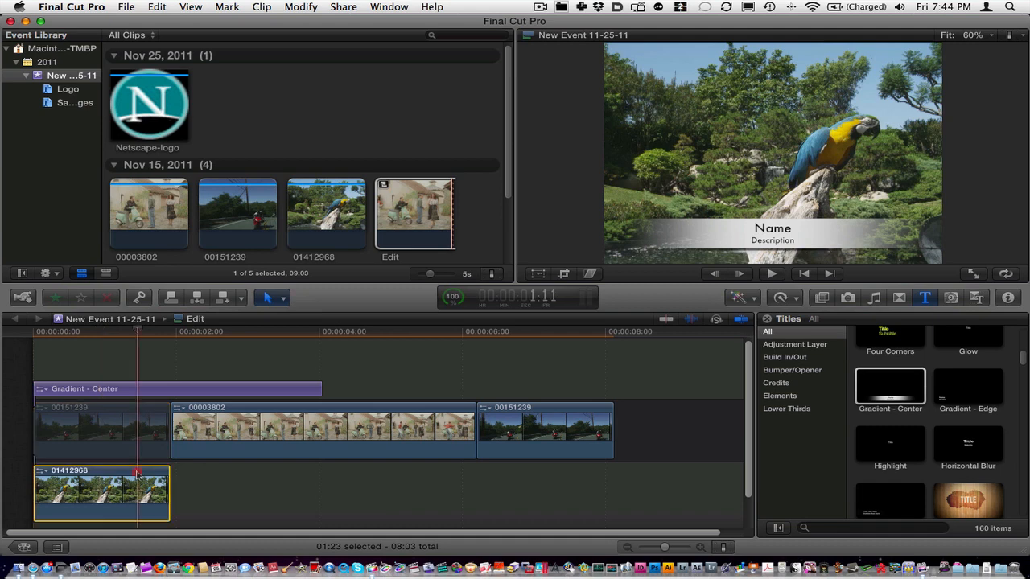
Undo four timeline edits so 01412968 returns to the end after 00151259
{"action": "left_click", "coordinate": [190, 6]}
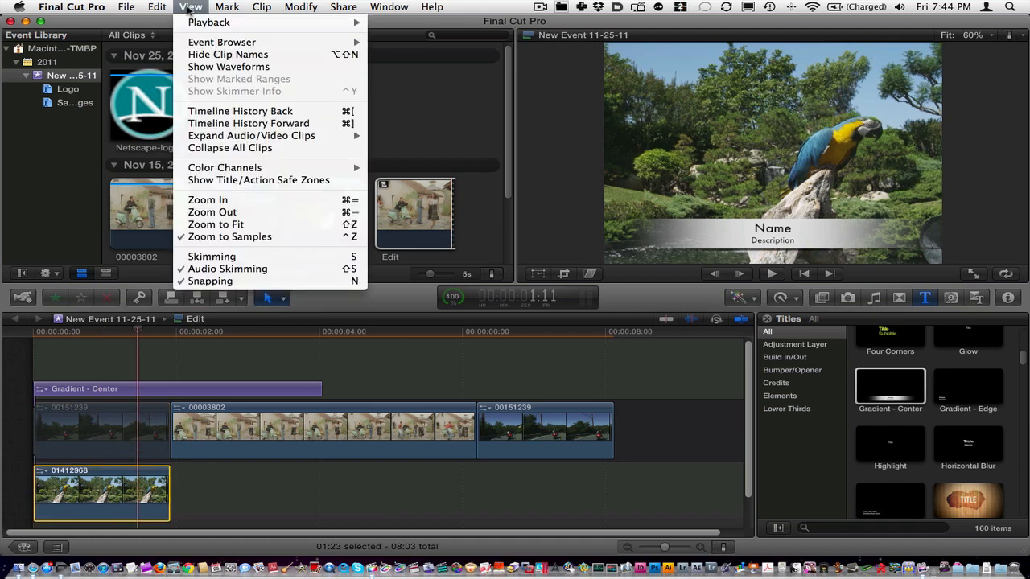
{"action": "left_click", "coordinate": [158, 7]}
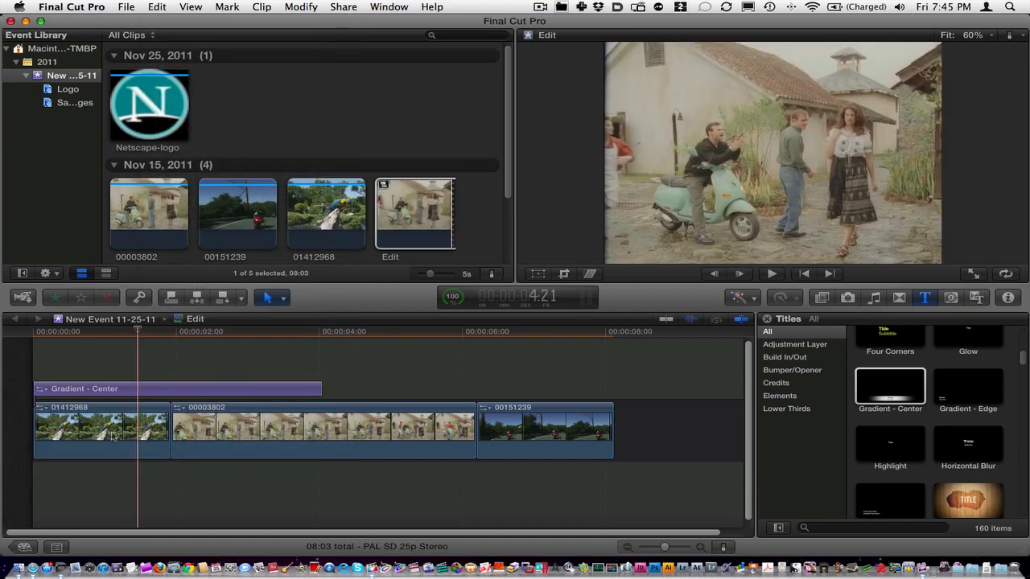
{"action": "key", "text": "cmd+z"}
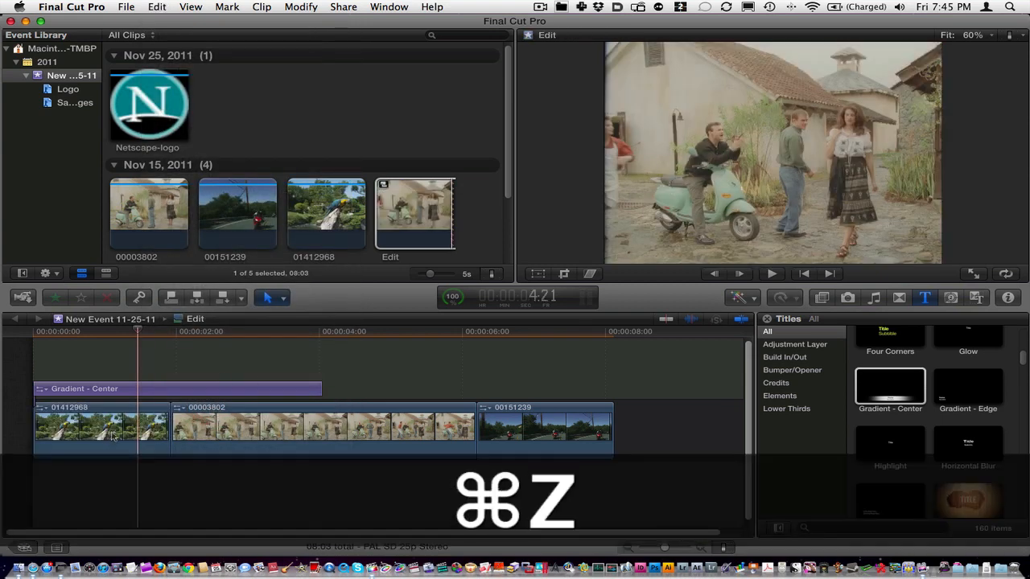
{"action": "key", "text": "cmd+z"}
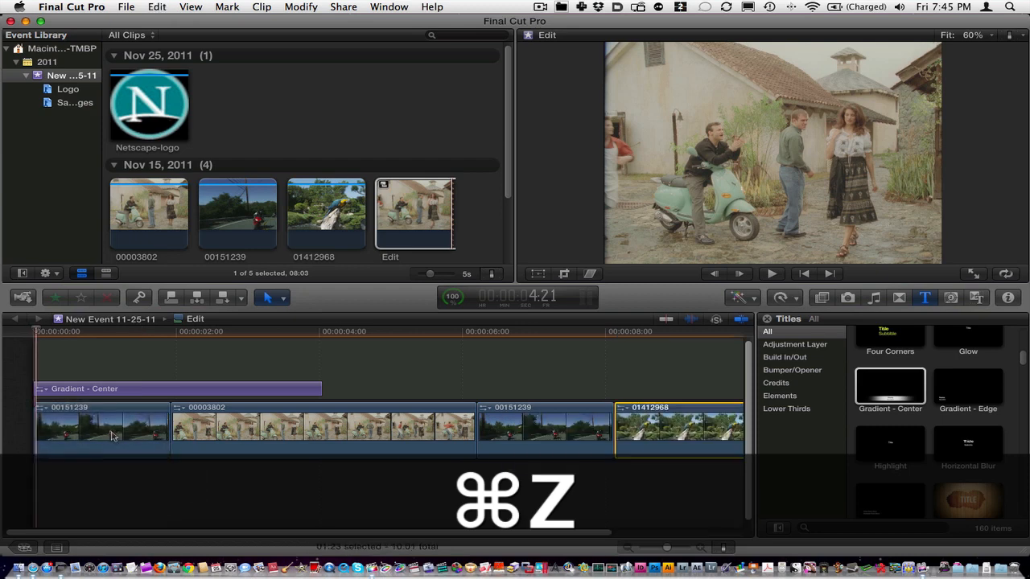
{"action": "key", "text": "cmd+z"}
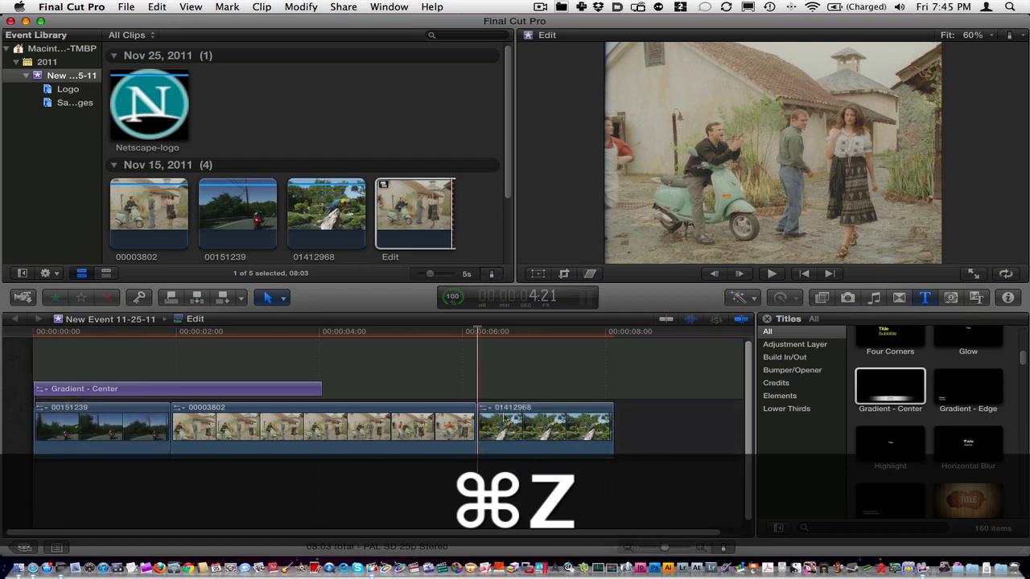
{"action": "key", "text": "cmd+z"}
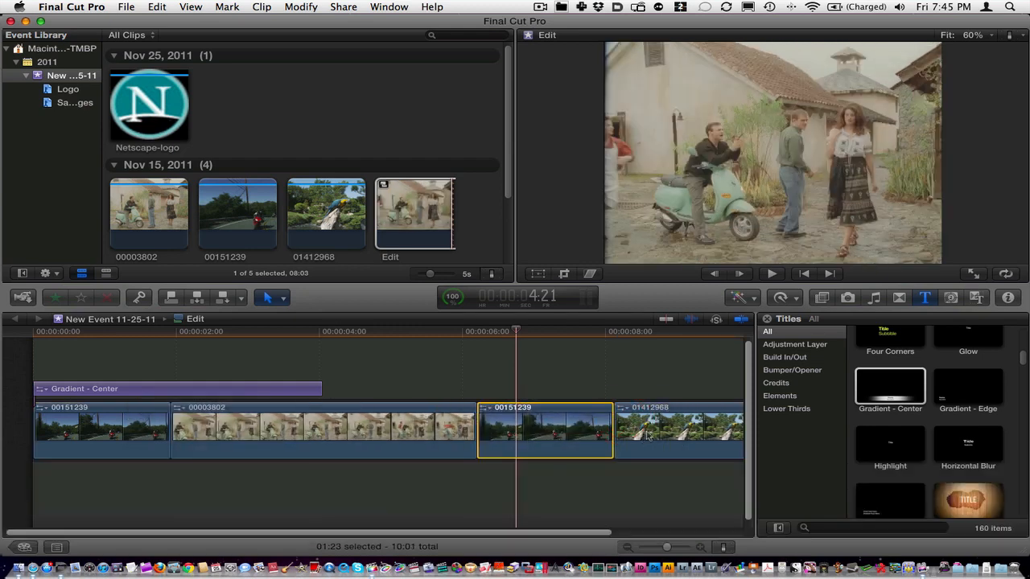
With the Position tool, drag 01412968 to the storyline start, overwriting footage
{"action": "left_click", "coordinate": [674, 431]}
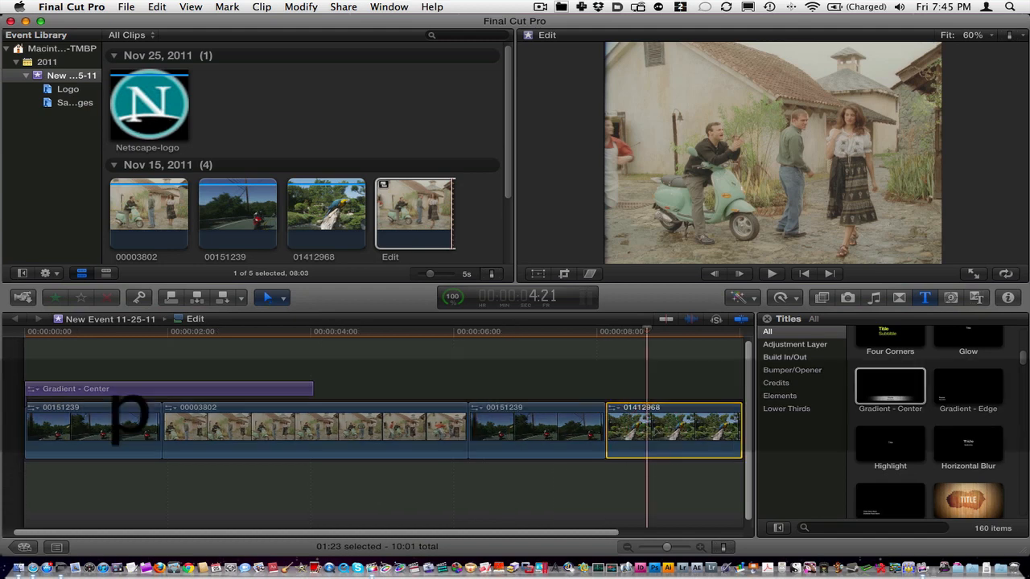
{"action": "left_click", "coordinate": [271, 296]}
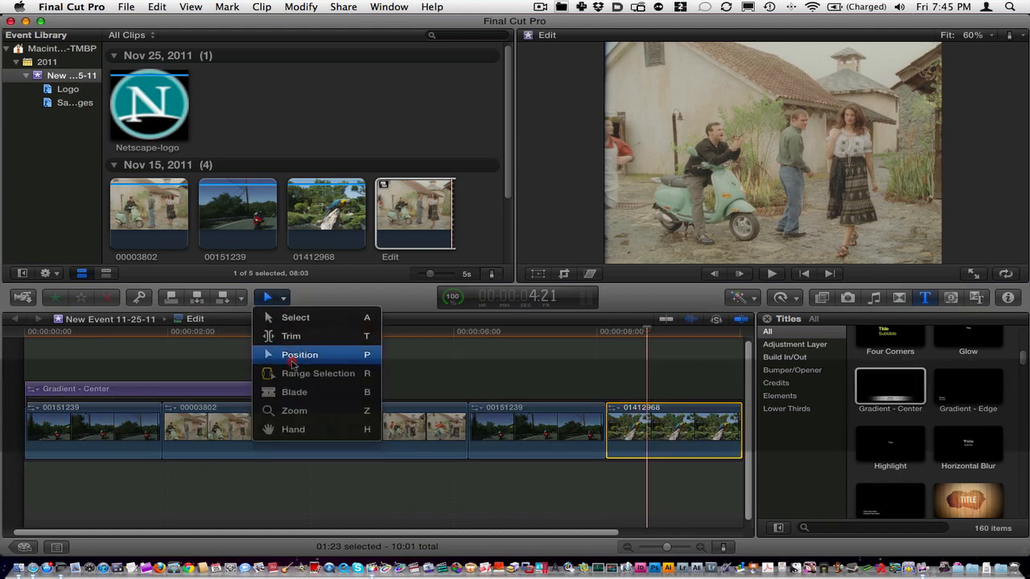
{"action": "left_click", "coordinate": [300, 355]}
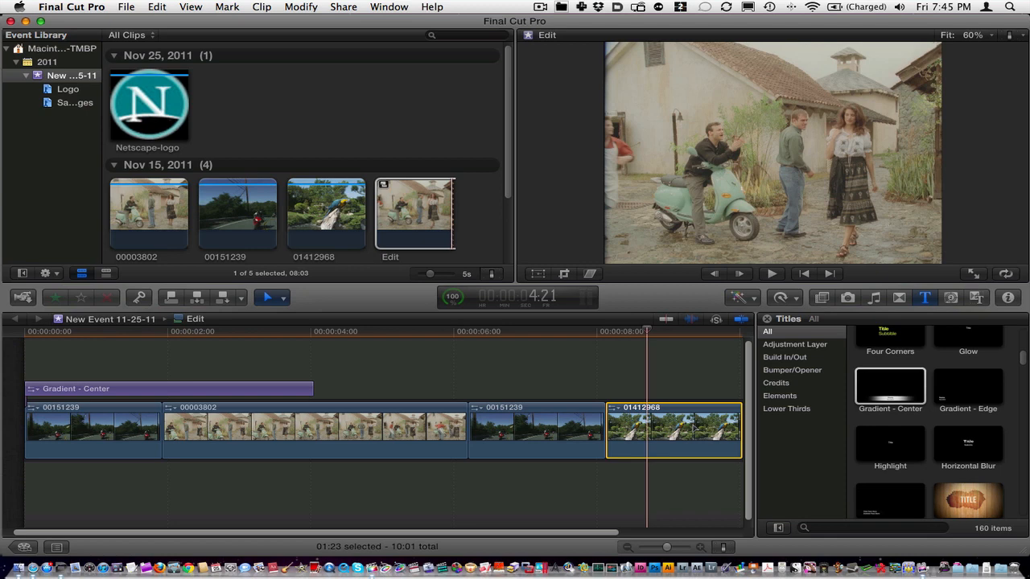
{"action": "left_click_drag", "start_coordinate": [673, 428], "coordinate": [277, 435]}
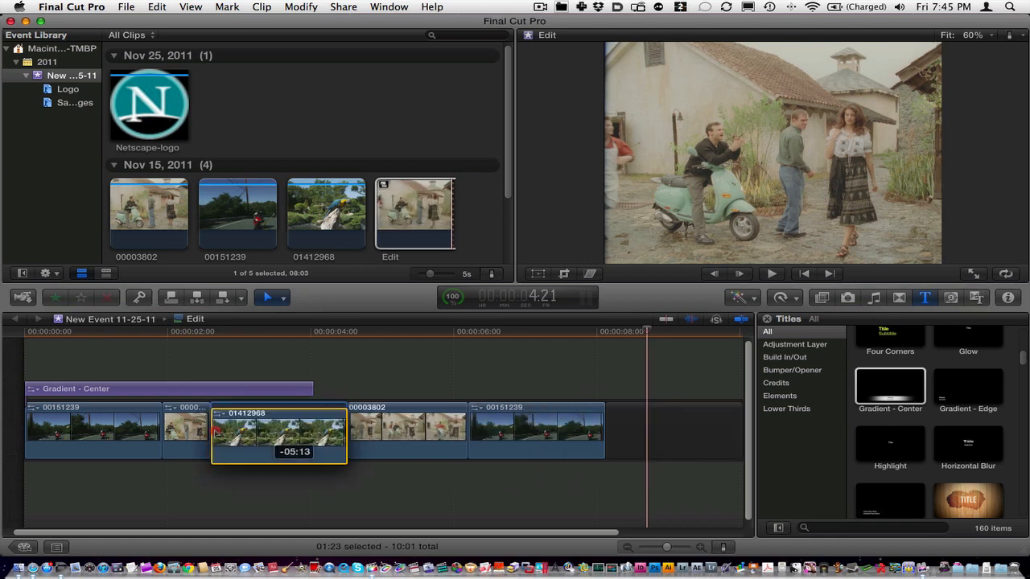
{"action": "left_click_drag", "start_coordinate": [280, 431], "coordinate": [94, 431]}
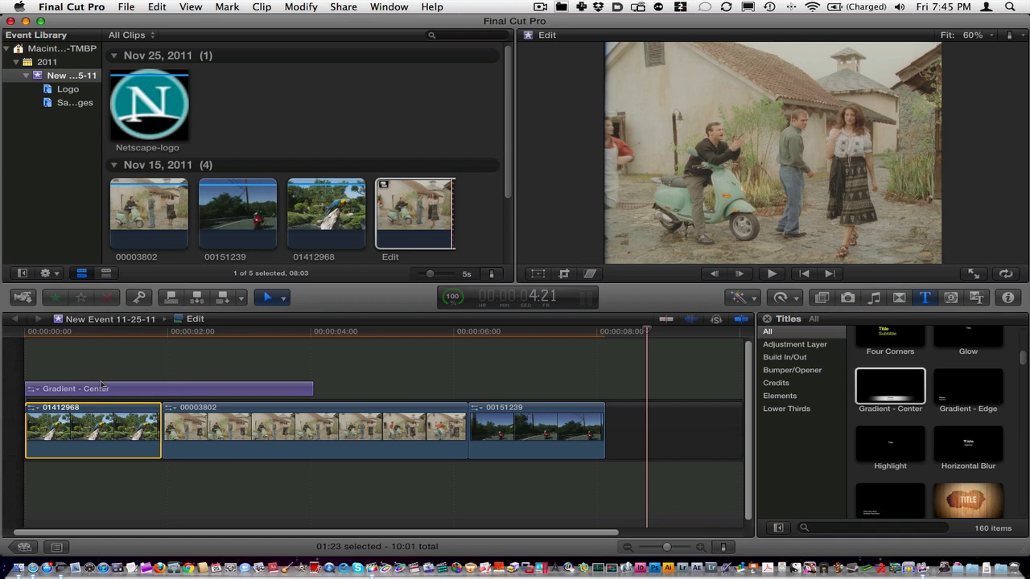
Undo the overwriting moves to restore 00151239, 00003802, then 01412968
{"action": "key", "text": "cmd+z"}
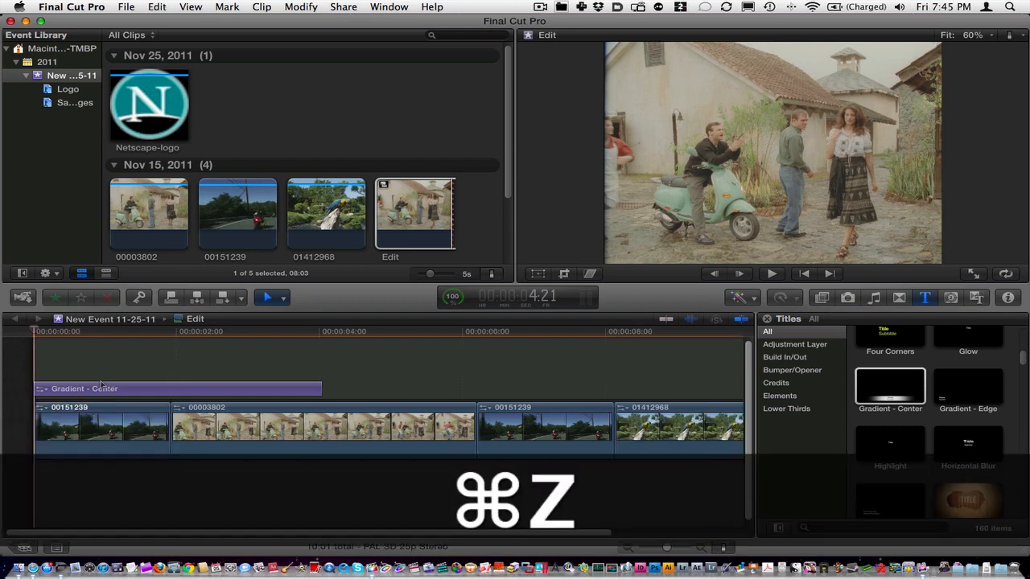
{"action": "key", "text": "cmd+z"}
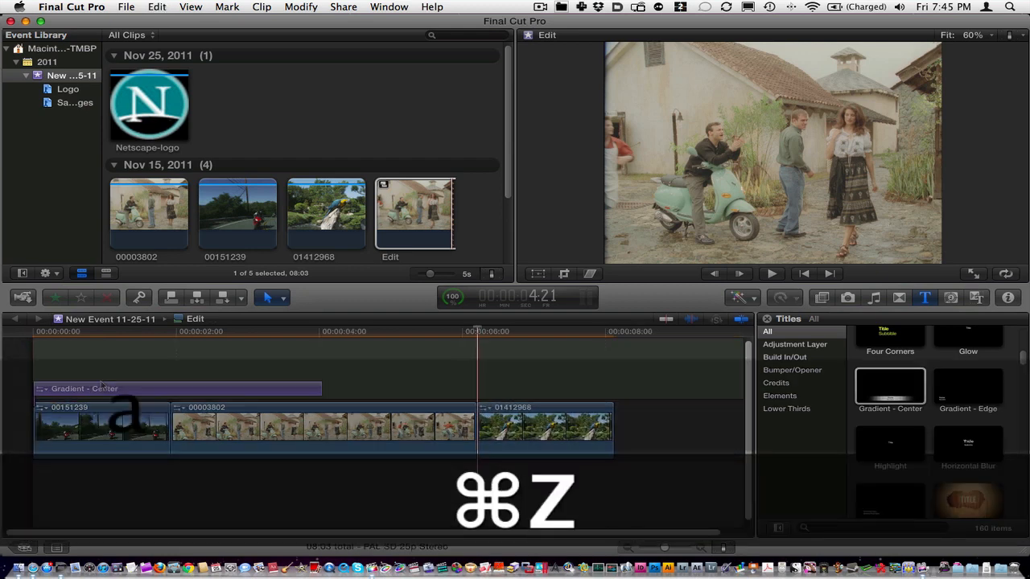
{"action": "key", "text": "cmd+z"}
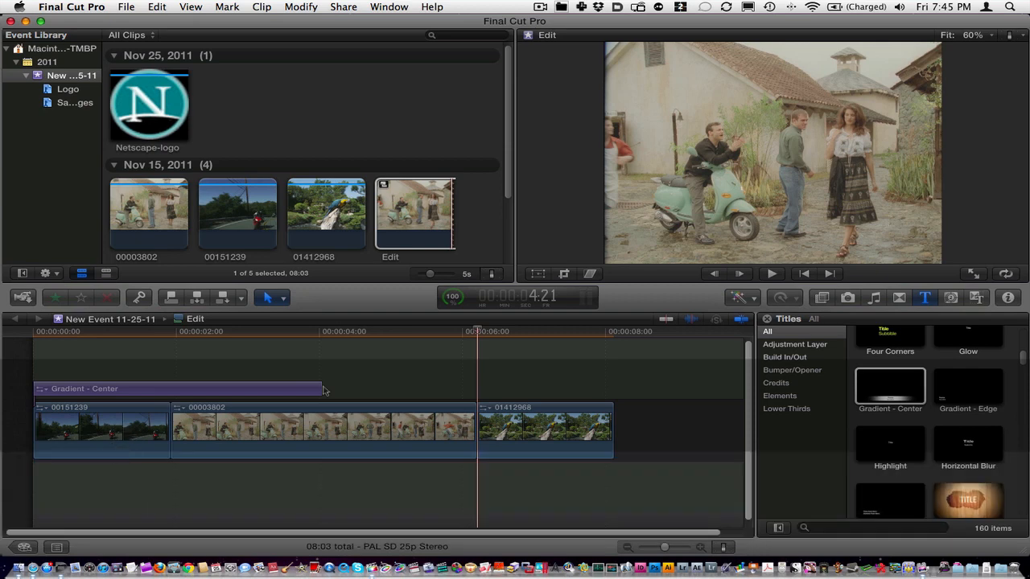
{"action": "mouse_move", "coordinate": [499, 352]}
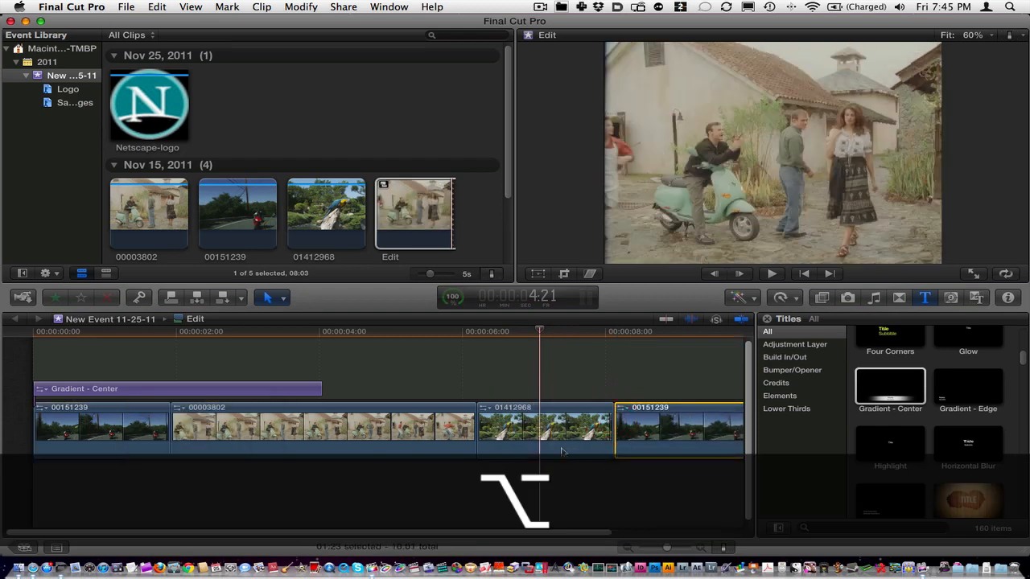
{"action": "left_click", "coordinate": [543, 426]}
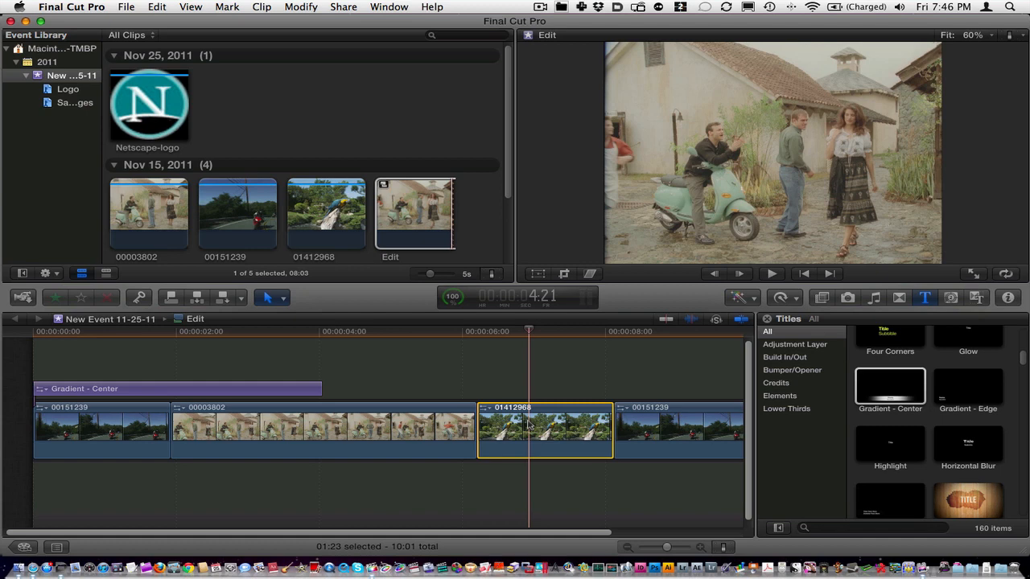
{"action": "mouse_move", "coordinate": [212, 74]}
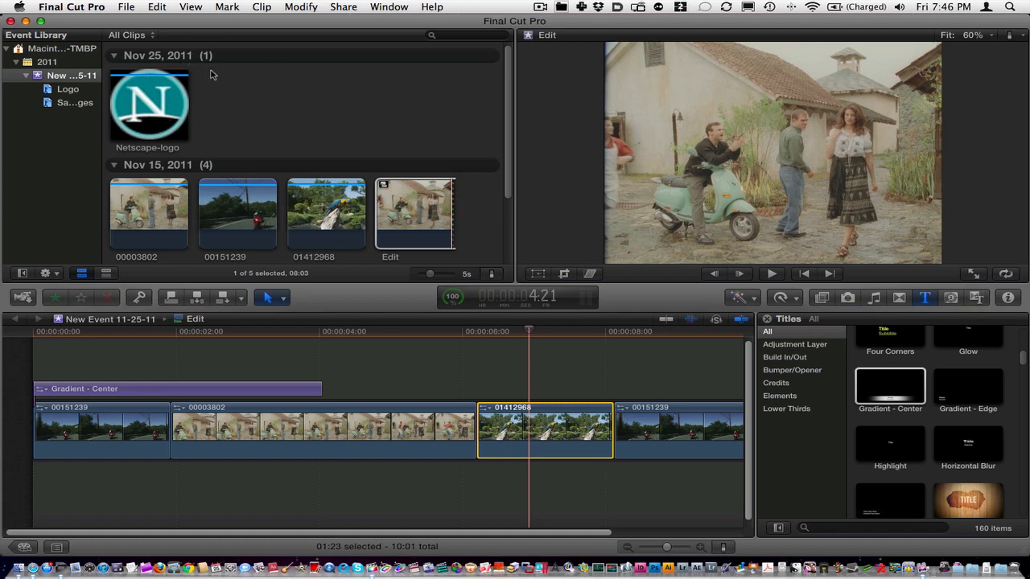
{"action": "mouse_move", "coordinate": [164, 261]}
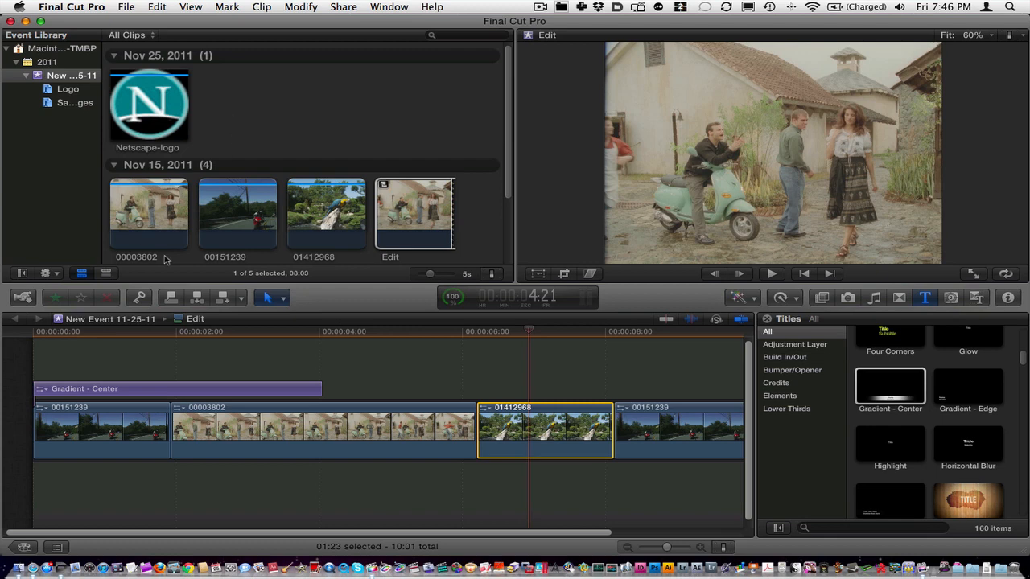
{"action": "left_click", "coordinate": [106, 274]}
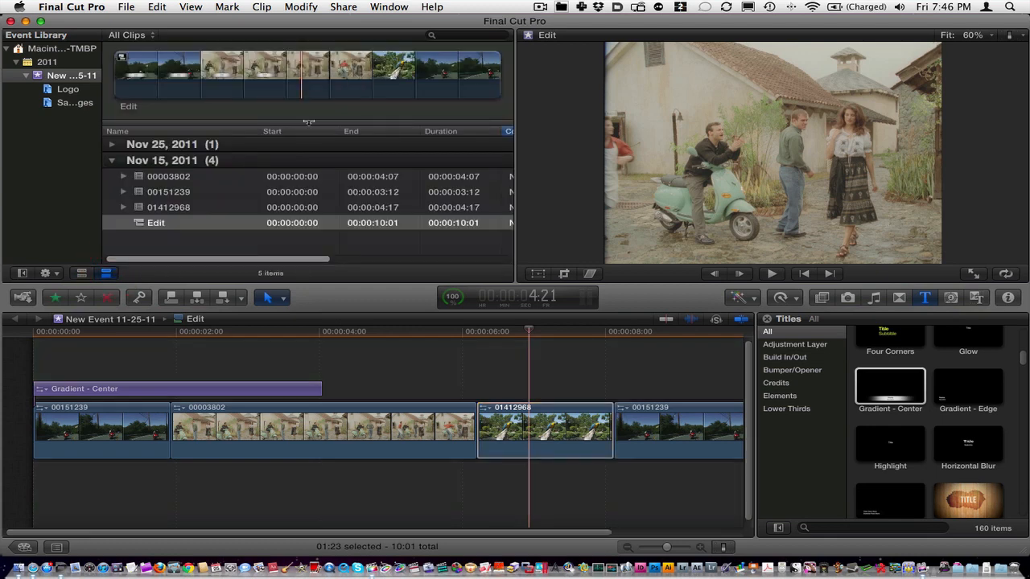
{"action": "left_click", "coordinate": [81, 274]}
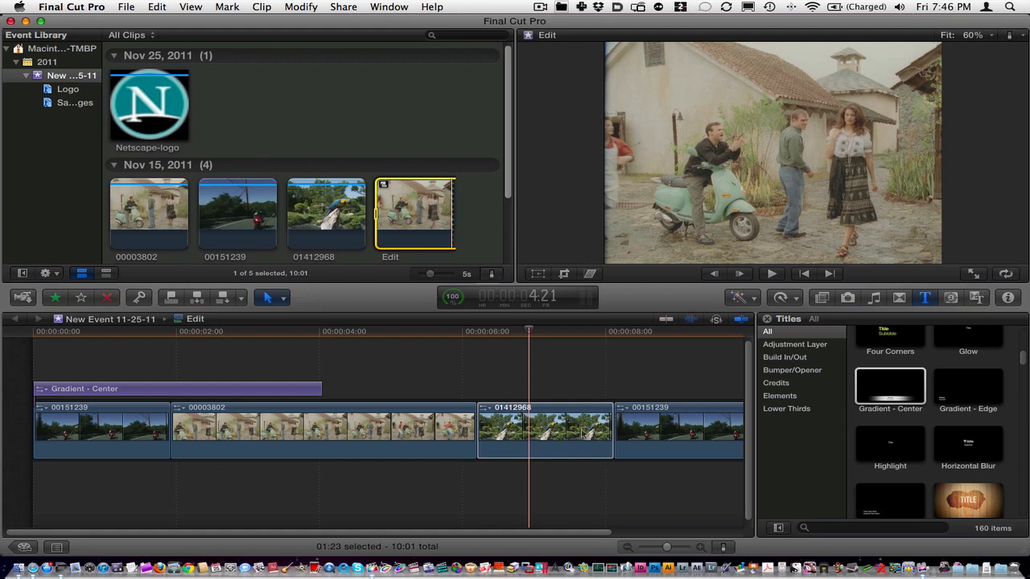
{"action": "mouse_move", "coordinate": [521, 354]}
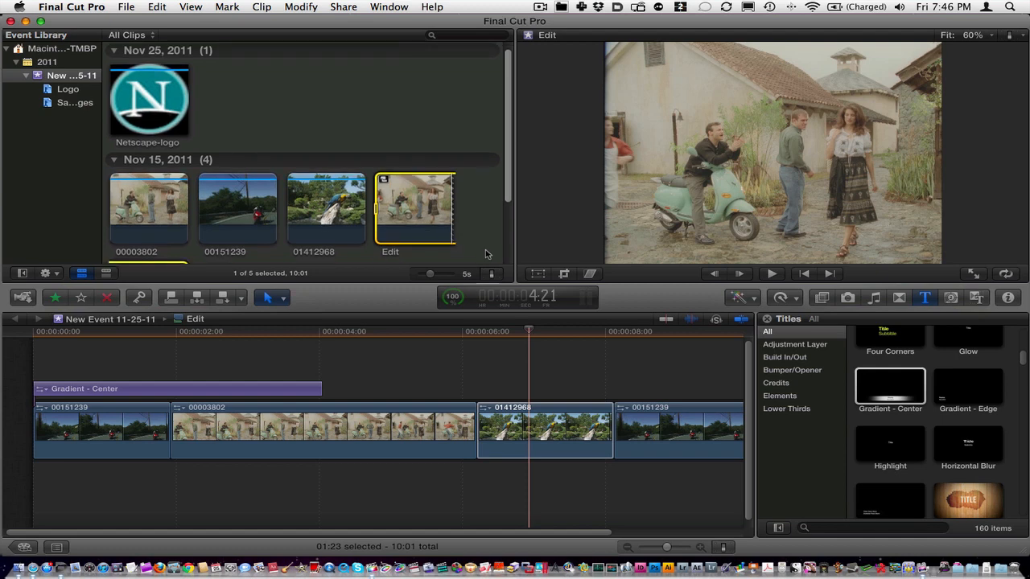
{"action": "left_click", "coordinate": [553, 428]}
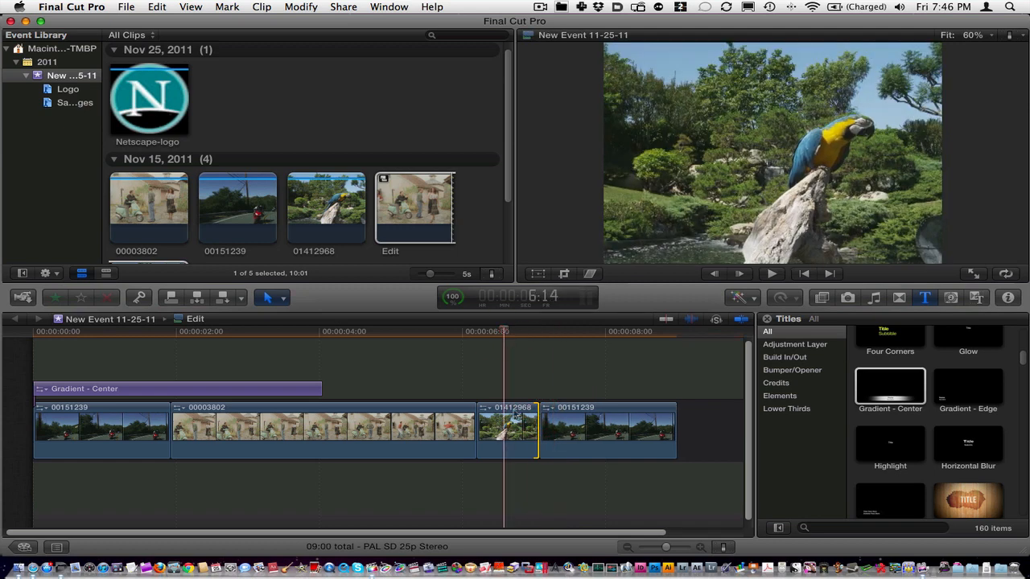
Reveal 01412968 in the browser and replace the opening 00151239 clip with it (Shift-R)
{"action": "left_click", "coordinate": [507, 431]}
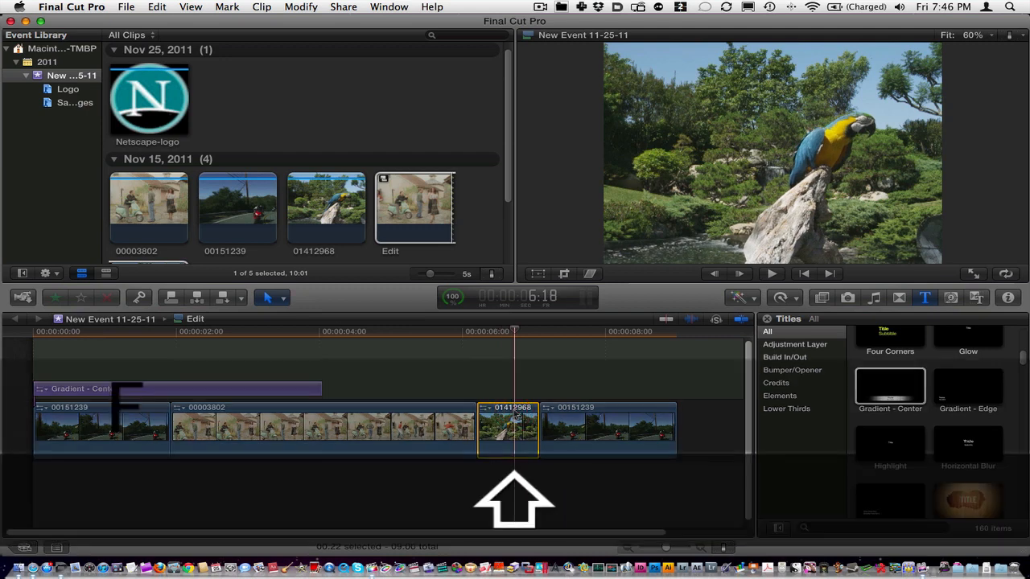
{"action": "left_click", "coordinate": [324, 207]}
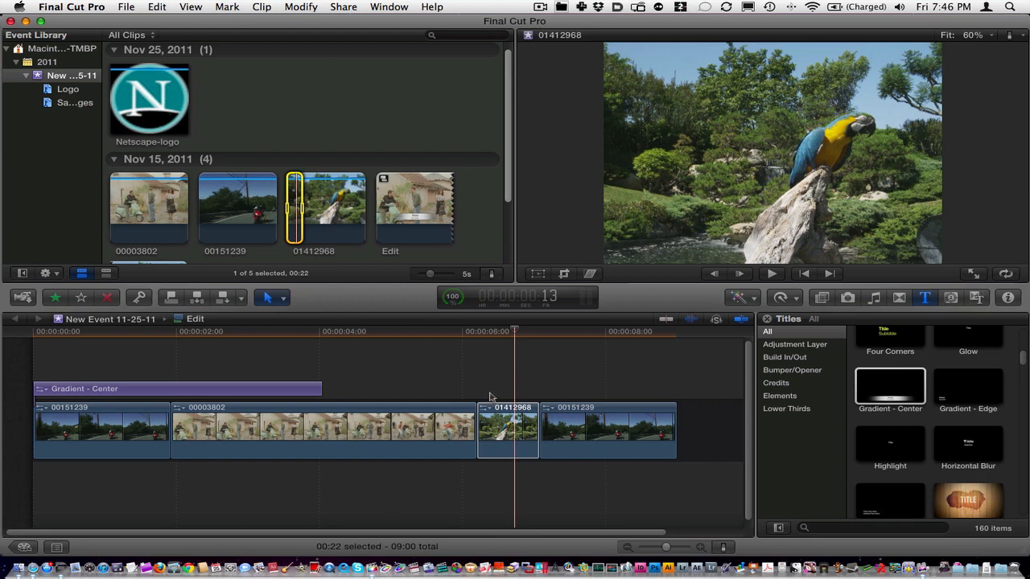
{"action": "mouse_move", "coordinate": [132, 410]}
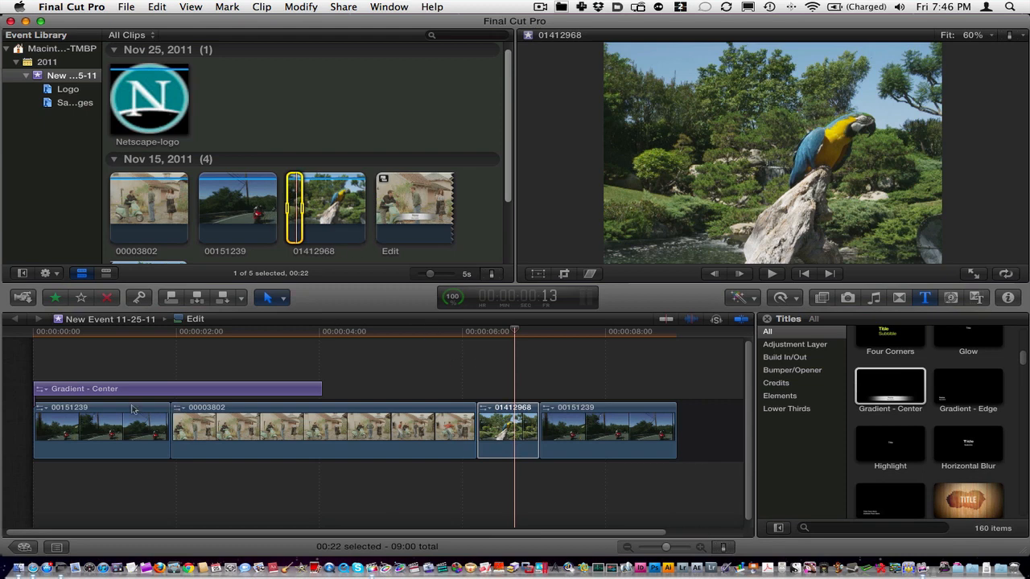
{"action": "left_click", "coordinate": [100, 431]}
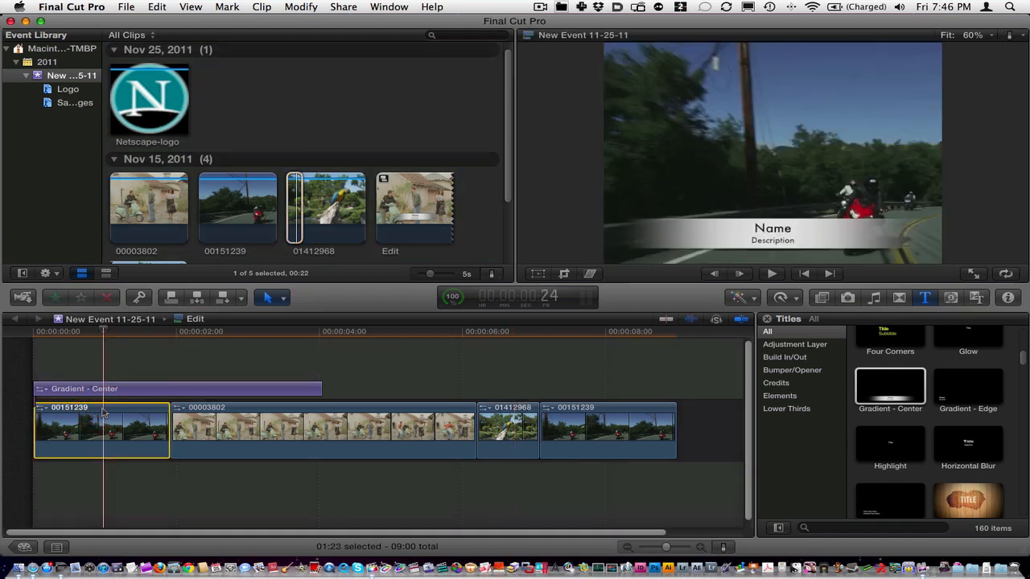
{"action": "key", "text": "shift+r"}
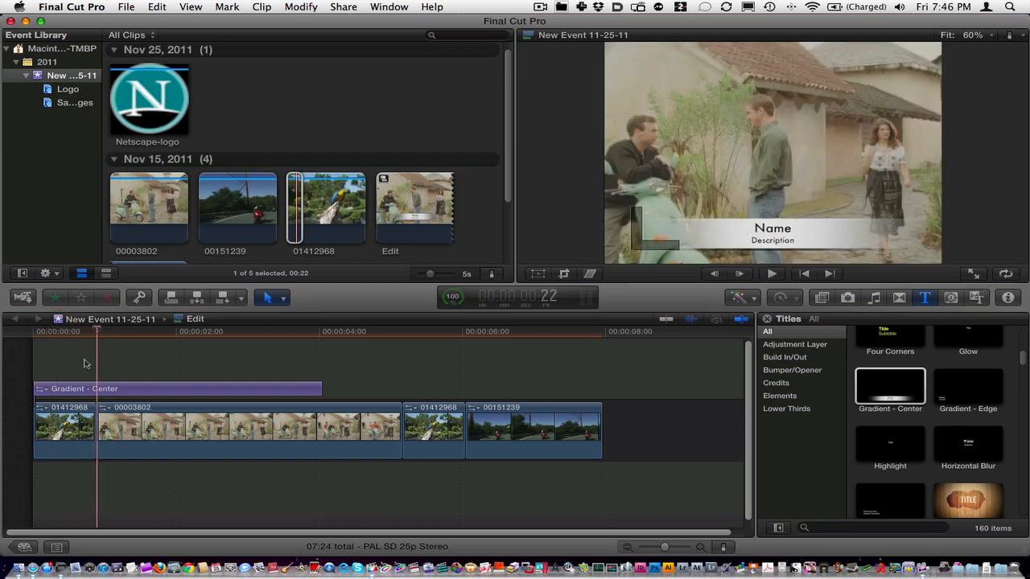
Undo the replace edits and select the Gradient - Center title to swap in the Netscape logo
{"action": "key", "text": "cmd+z"}
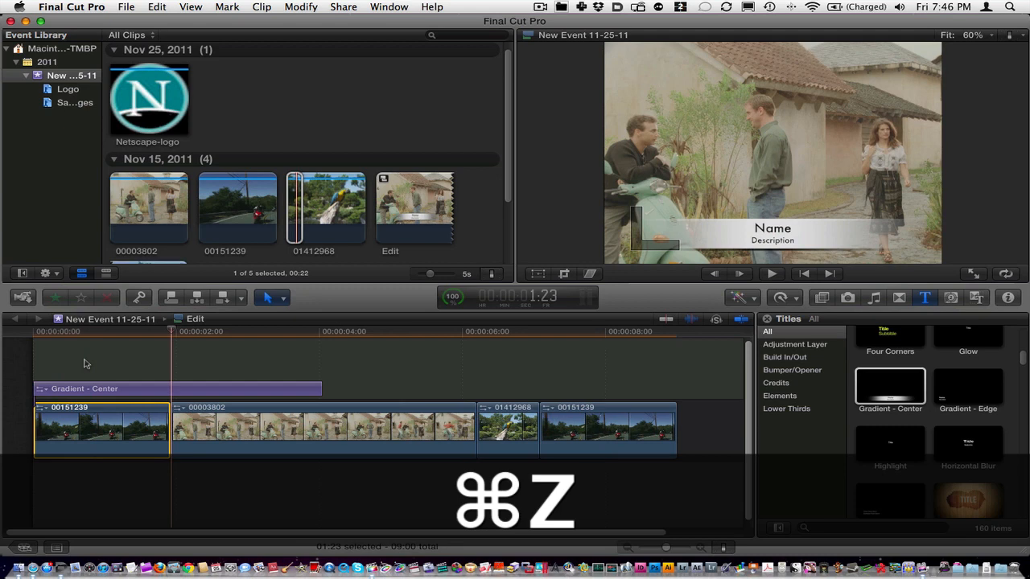
{"action": "key", "text": "cmd+z"}
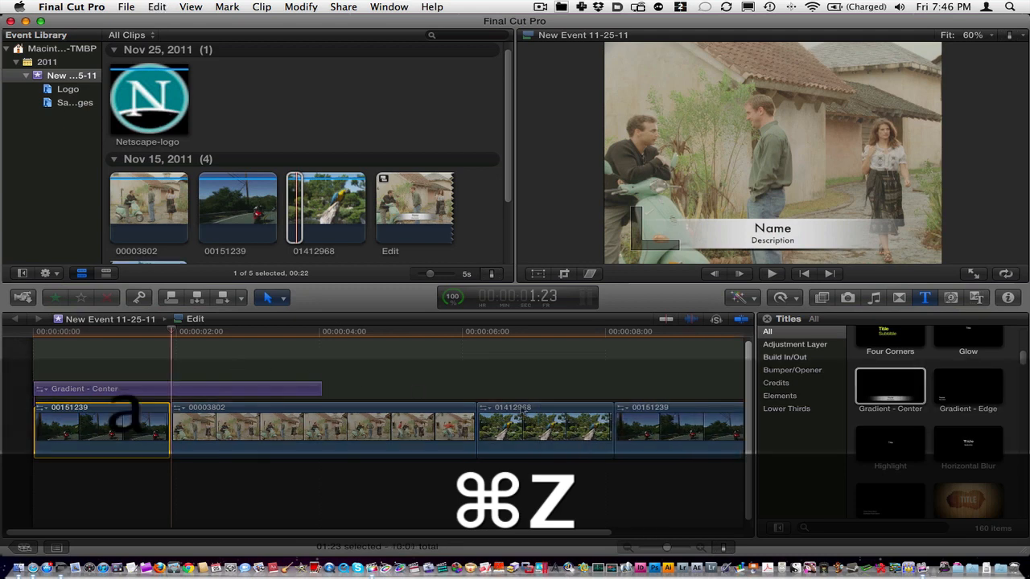
{"action": "key", "text": "cmd+z"}
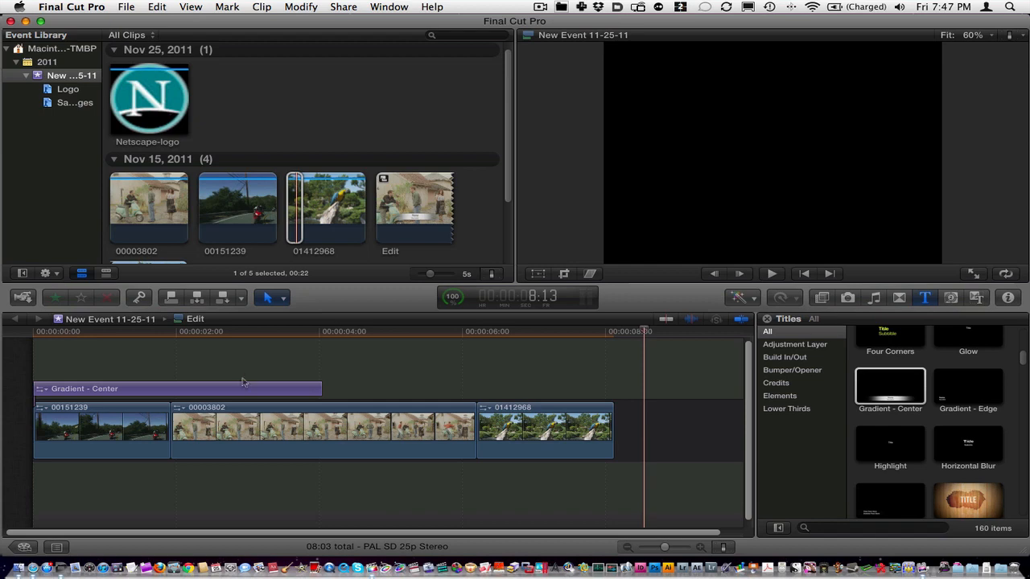
{"action": "left_click", "coordinate": [148, 96]}
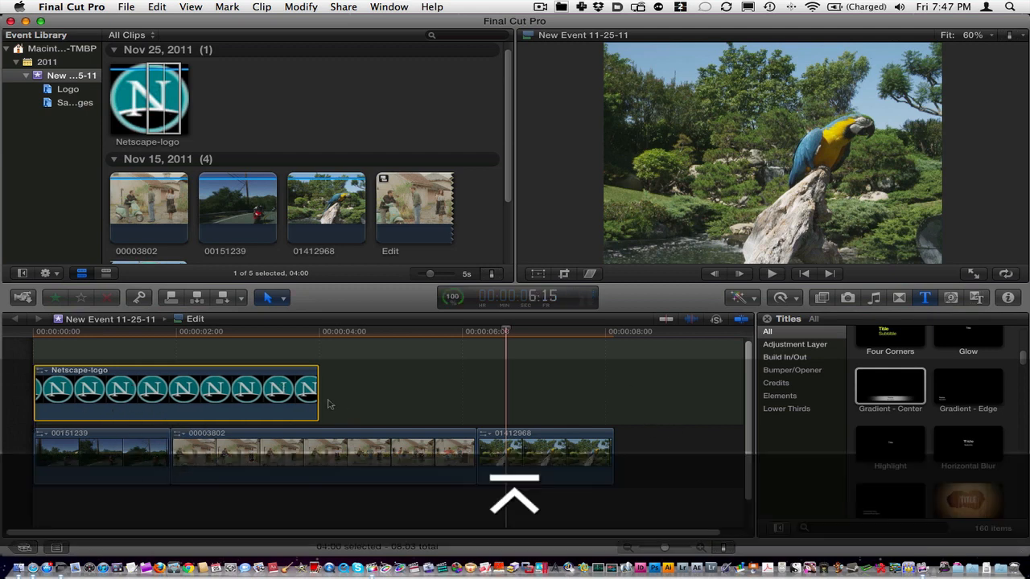
Extend the logo across the storyline and transform it into a small lower-right corner bug
{"action": "left_click_drag", "start_coordinate": [319, 391], "coordinate": [612, 399]}
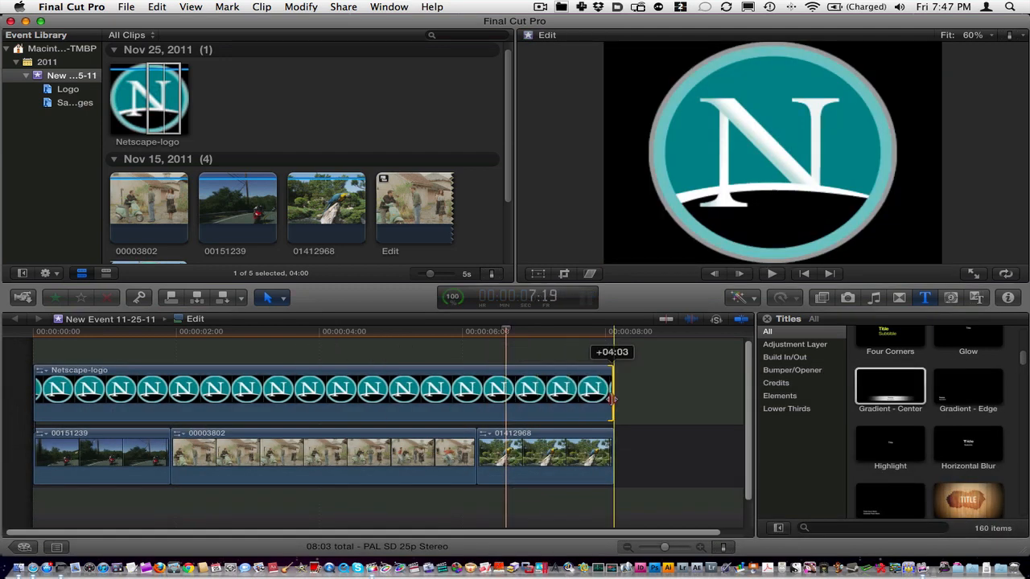
{"action": "left_click", "coordinate": [232, 331]}
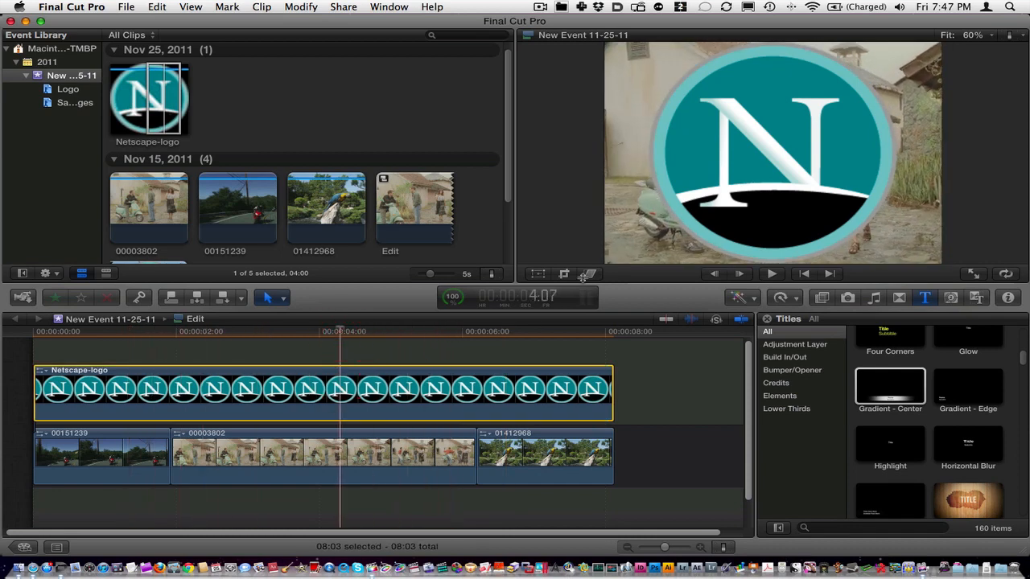
{"action": "left_click", "coordinate": [537, 273]}
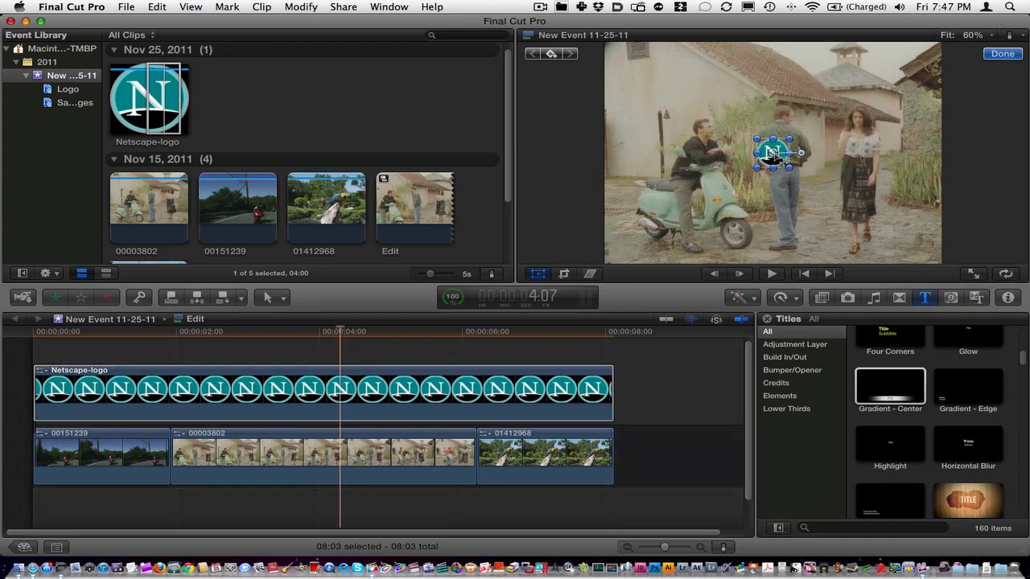
{"action": "left_click_drag", "start_coordinate": [773, 153], "coordinate": [920, 238]}
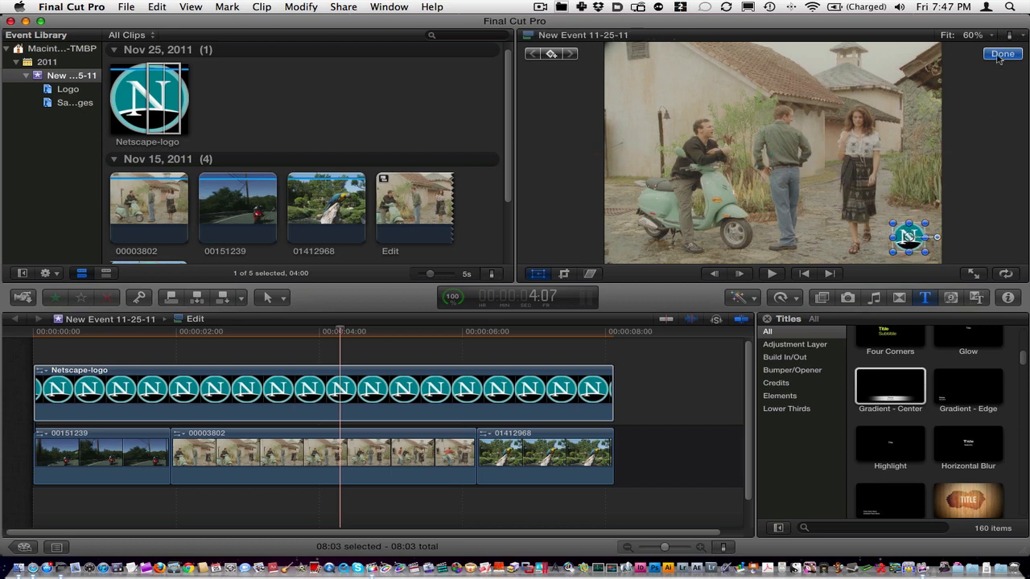
{"action": "left_click", "coordinate": [1002, 53]}
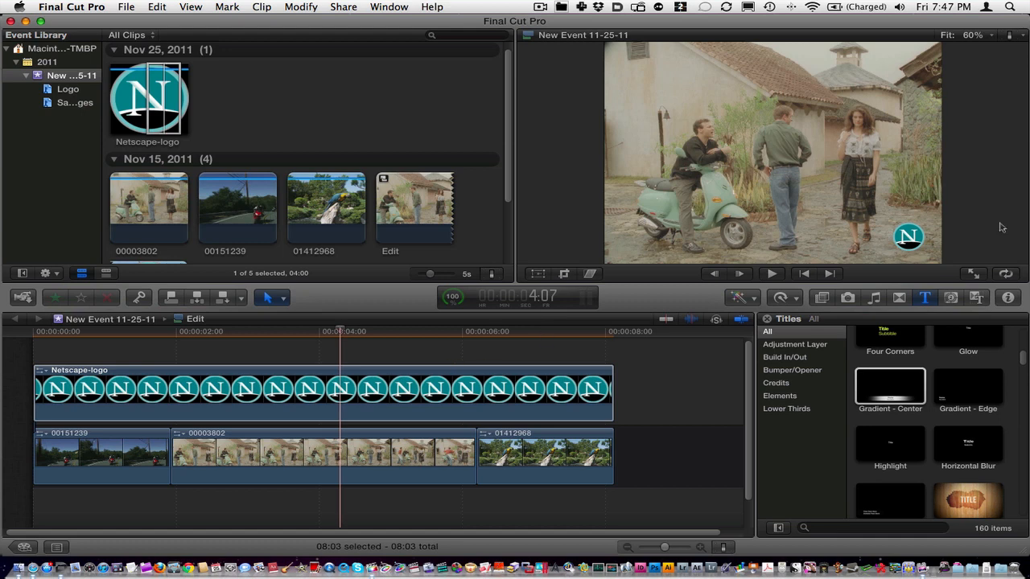
Test-move clip 01412968, undo the moves, and select the connected logo clip
{"action": "left_click", "coordinate": [123, 332]}
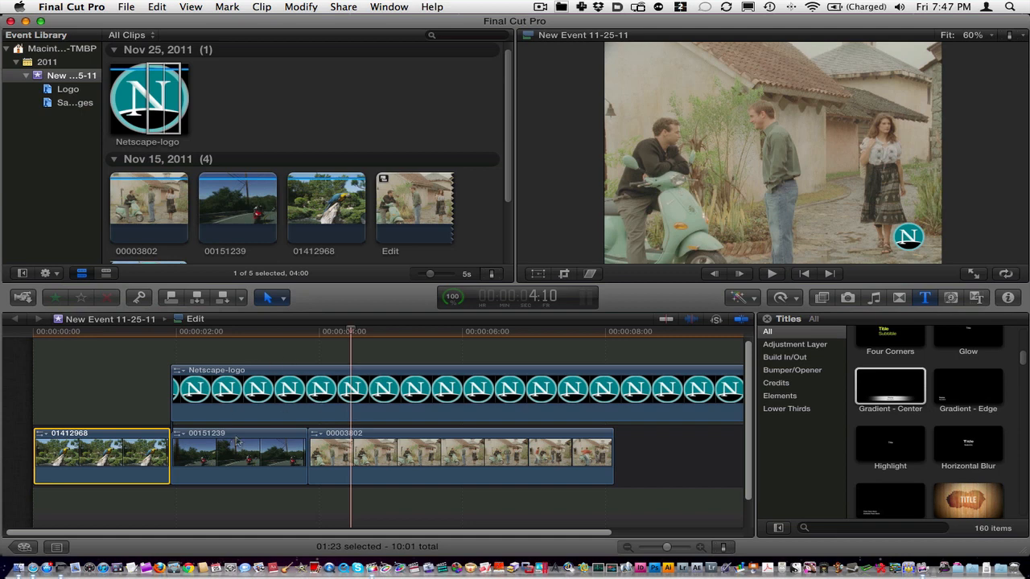
{"action": "mouse_move", "coordinate": [287, 464]}
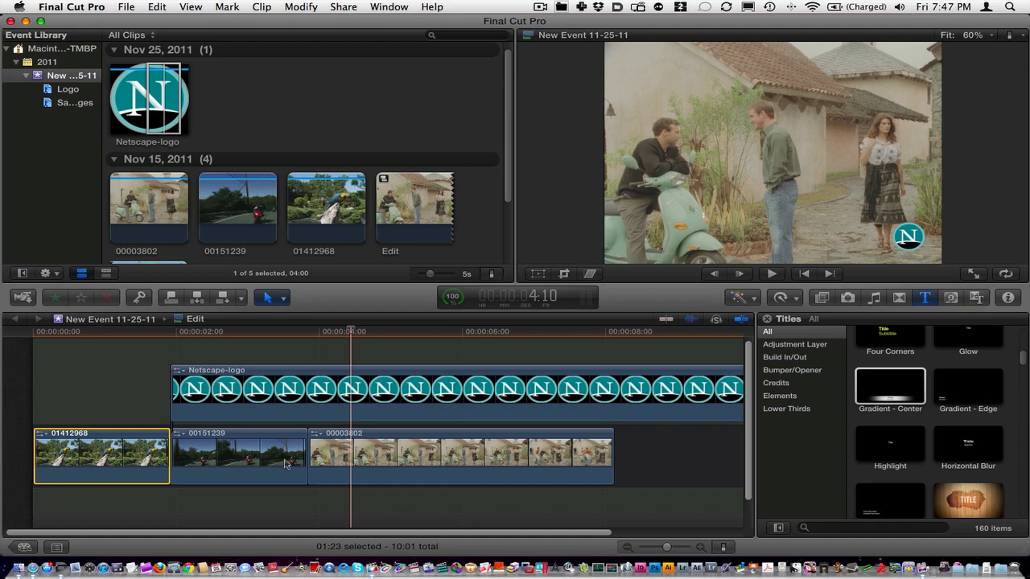
{"action": "key", "text": "cmd+z"}
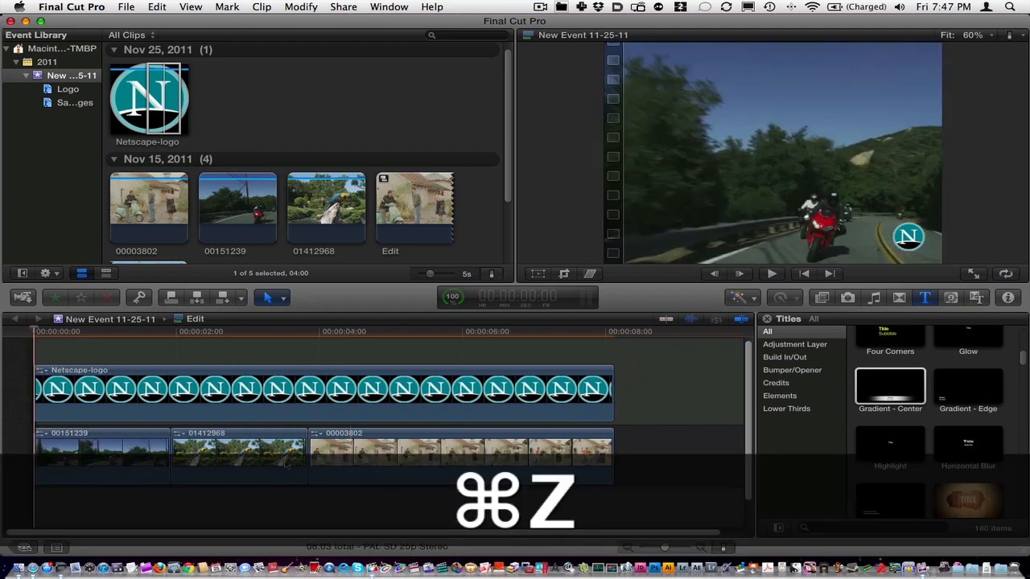
{"action": "key", "text": "cmd+z"}
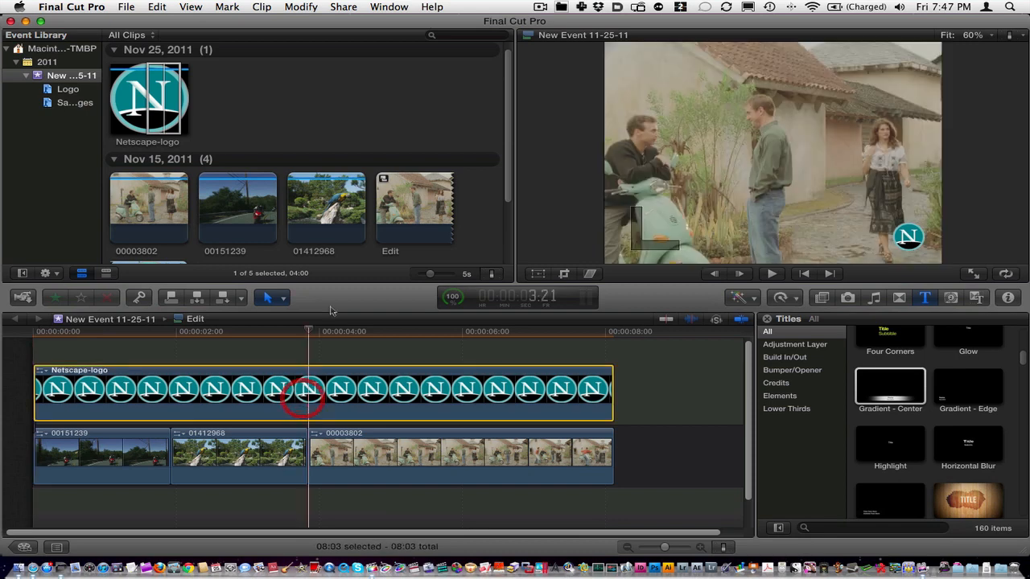
{"action": "left_click", "coordinate": [260, 7]}
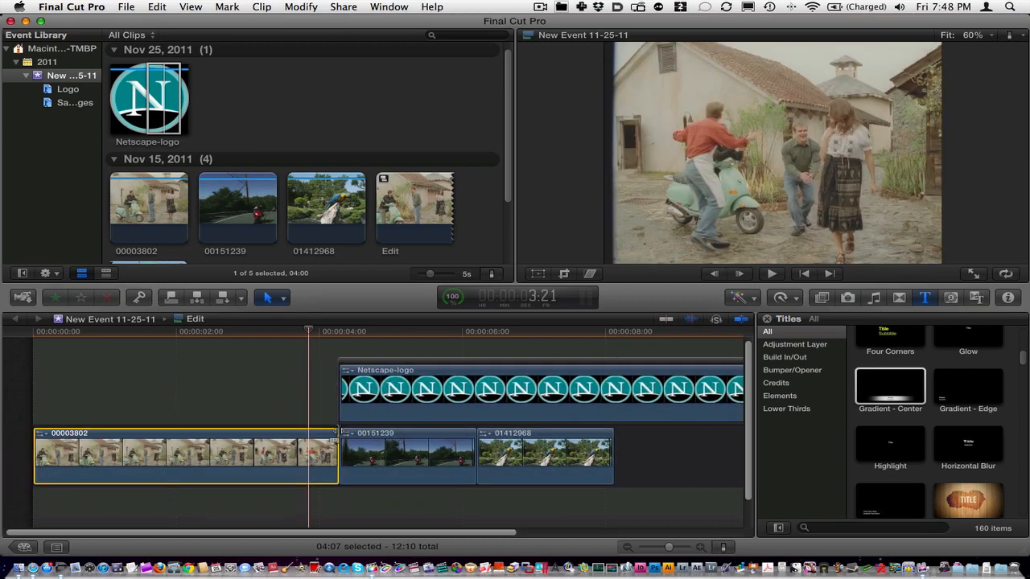
{"action": "key", "text": "cmd+z"}
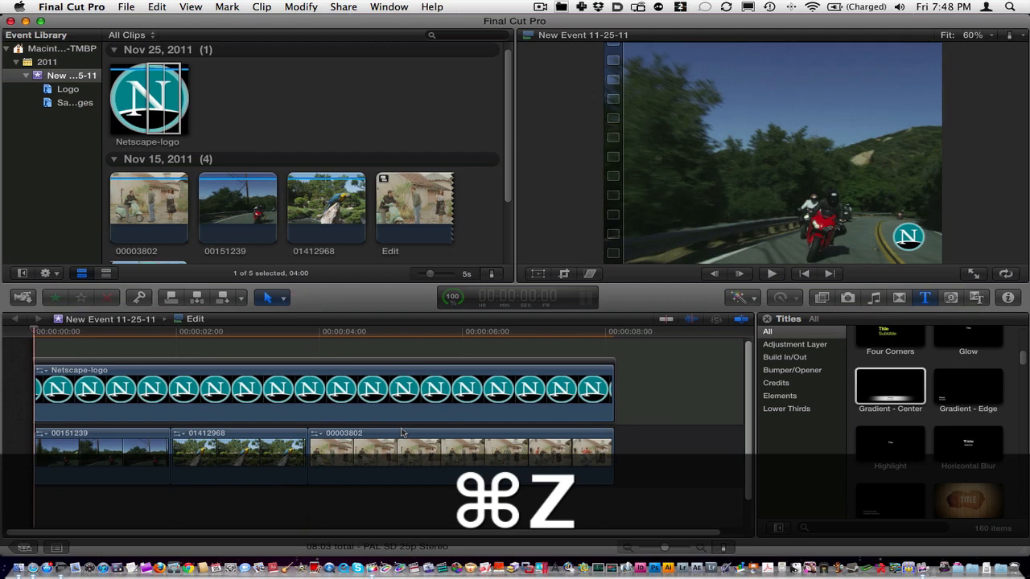
{"action": "key", "text": "cmd+z"}
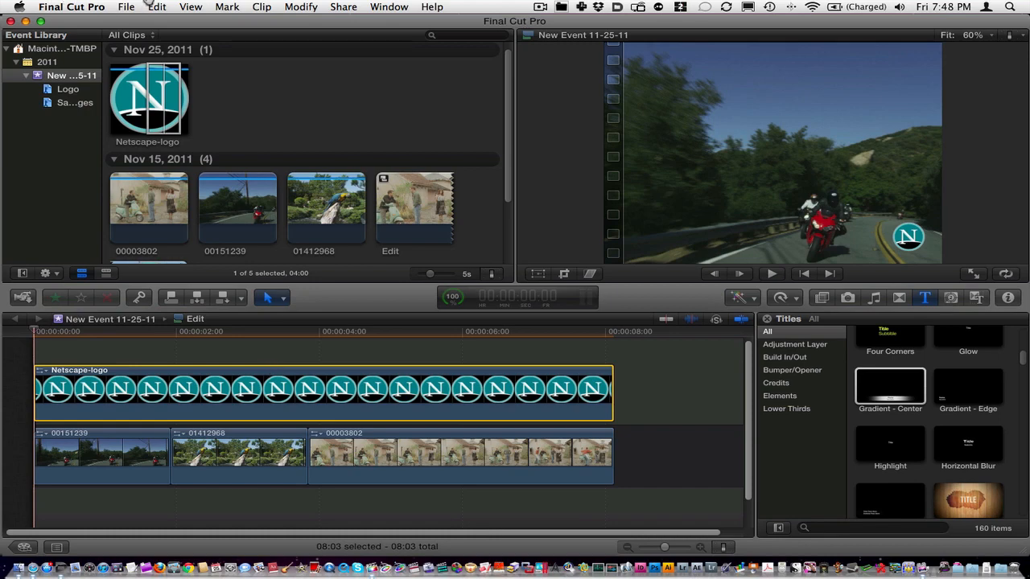
Select clip 01412968 and then the connected logo clip above it
{"action": "left_click", "coordinate": [156, 6]}
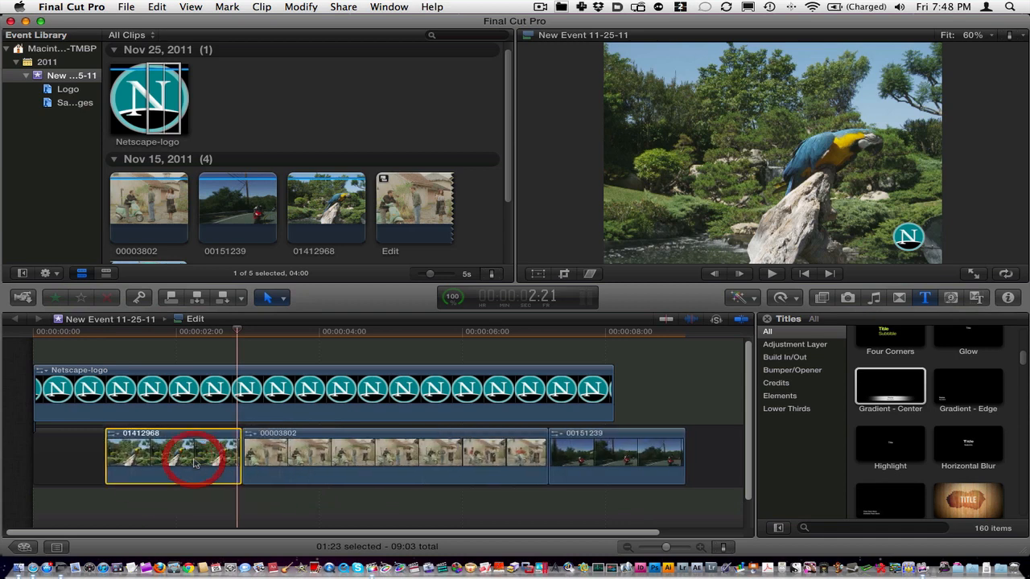
{"action": "left_click", "coordinate": [768, 273]}
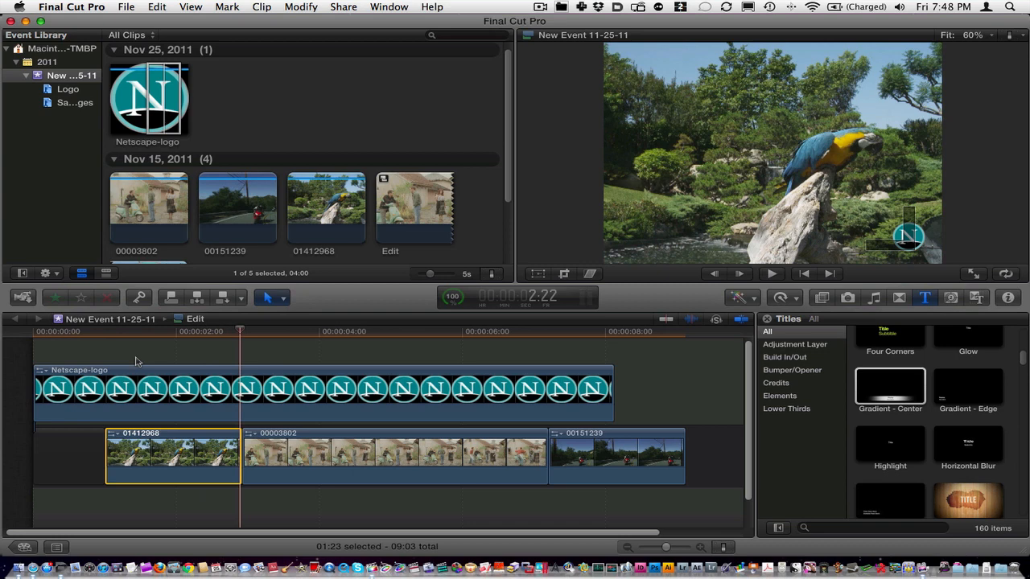
{"action": "left_click", "coordinate": [260, 7]}
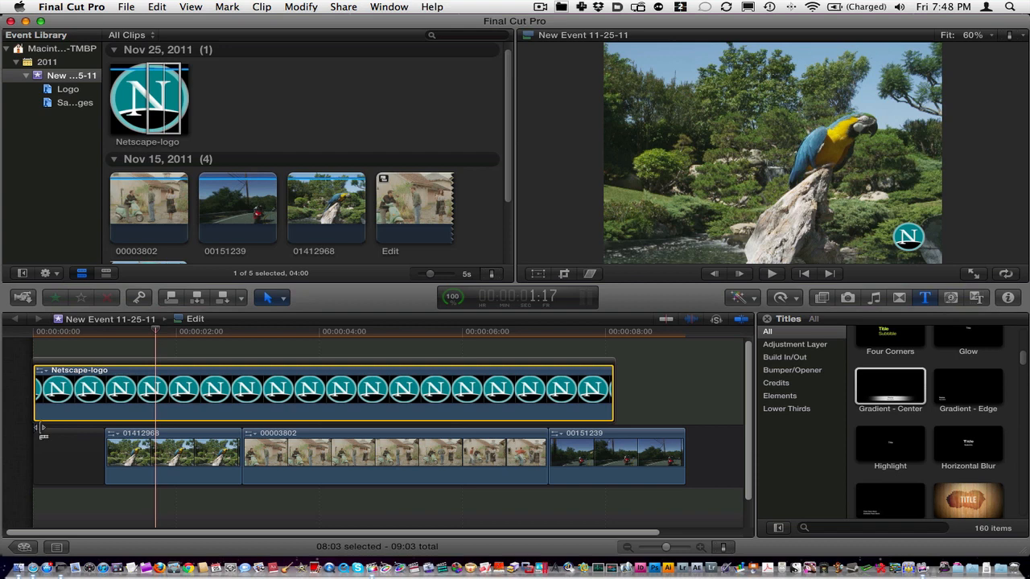
{"action": "mouse_move", "coordinate": [50, 441]}
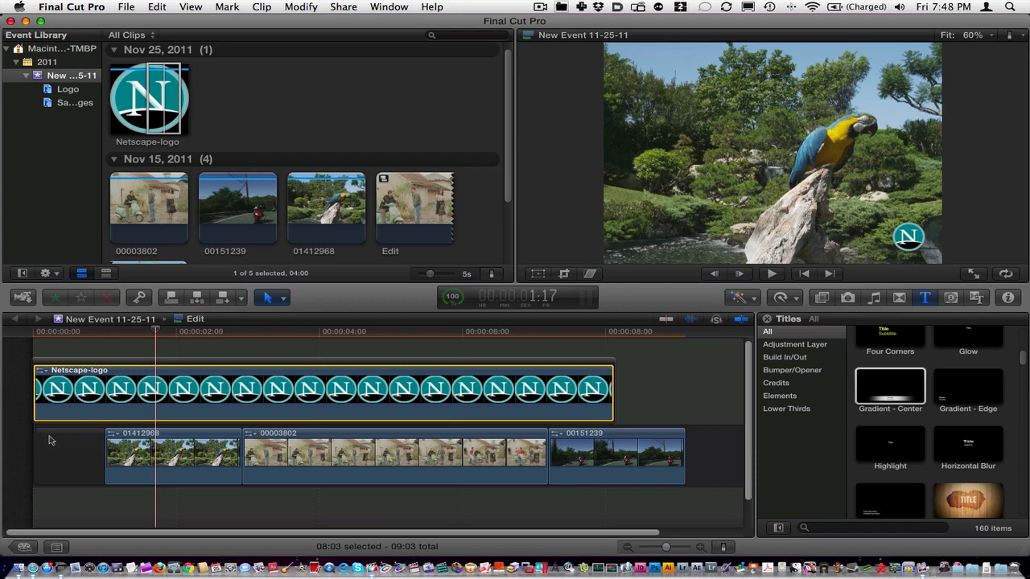
{"action": "mouse_move", "coordinate": [103, 377]}
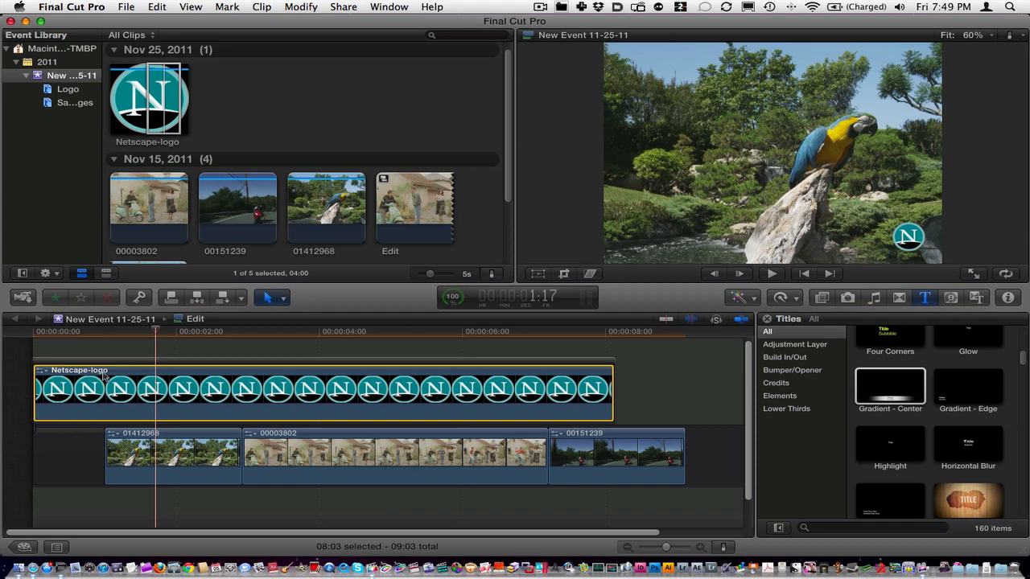
Switch back to the Select tool from the Tools pop-up
{"action": "left_click", "coordinate": [271, 298]}
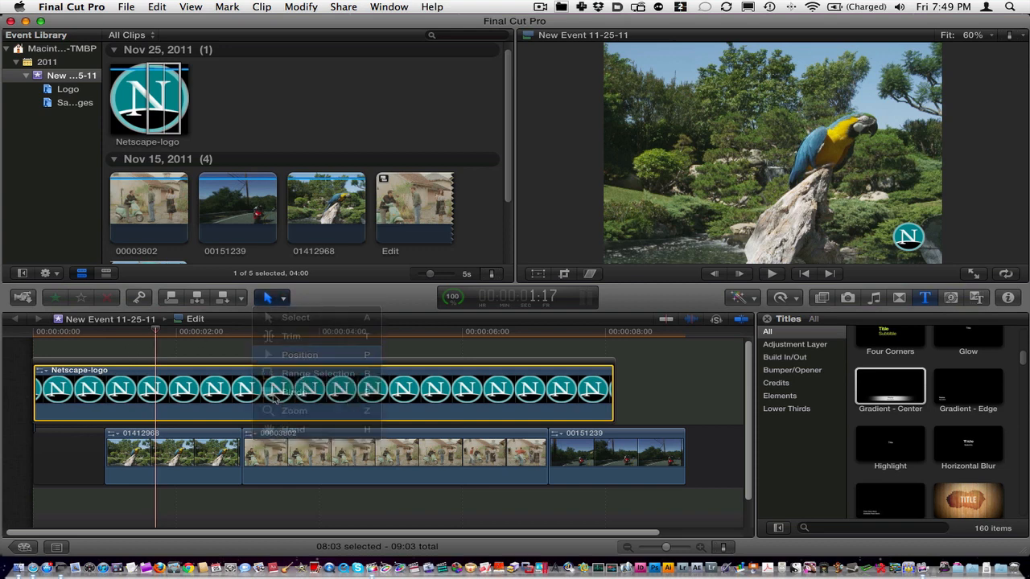
{"action": "left_click", "coordinate": [300, 356]}
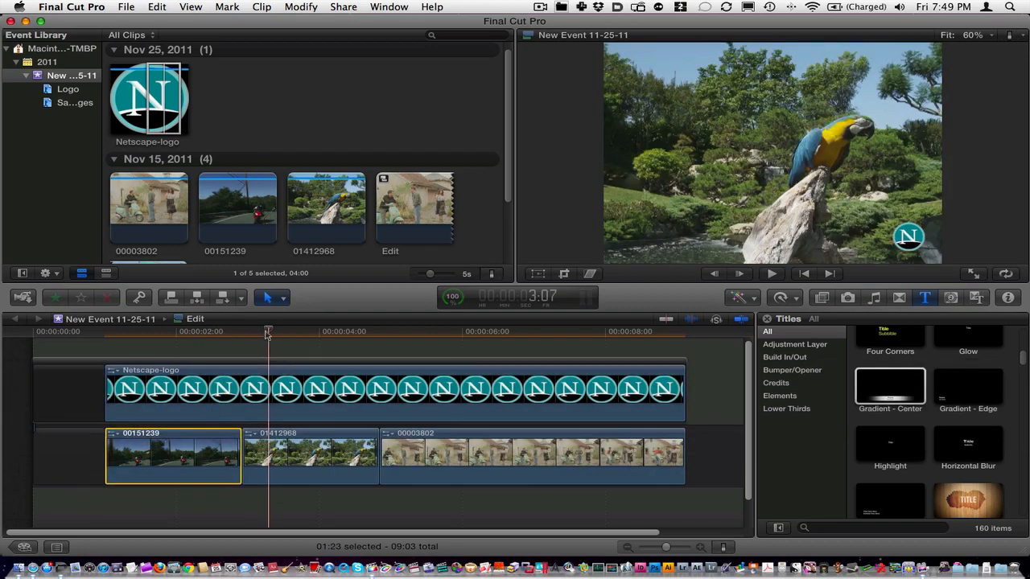
Scroll the event browser up to the Nov 25, 2011 group with Edit and Netscape-logo
{"action": "left_click", "coordinate": [212, 331]}
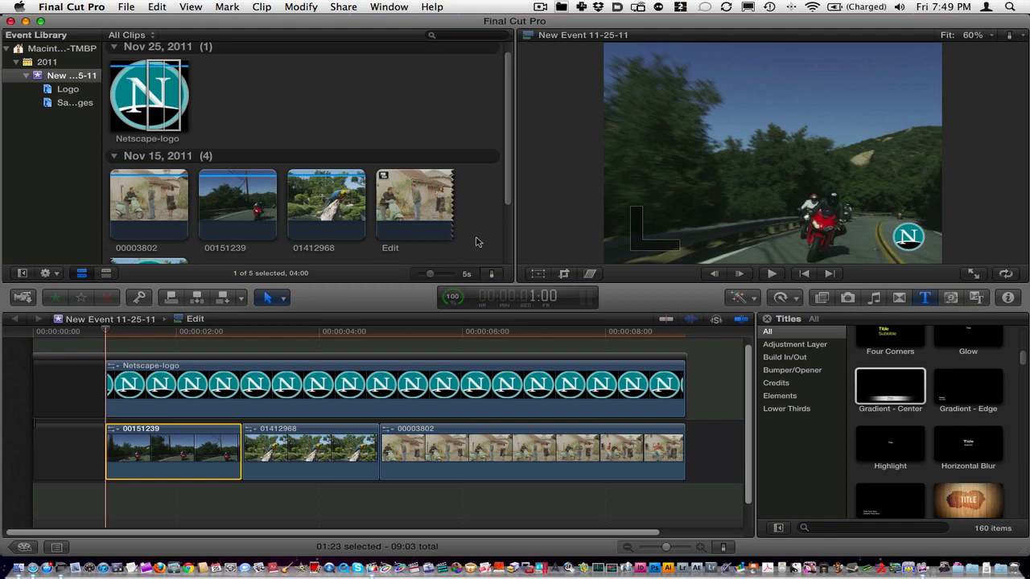
{"action": "scroll", "scroll_direction": "up", "scroll_amount": 3}
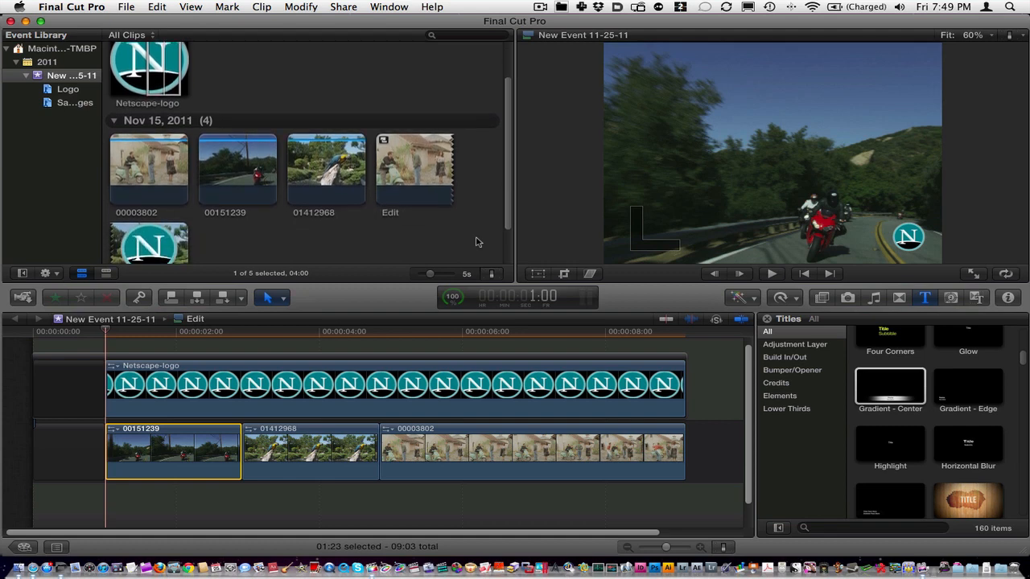
{"action": "scroll", "scroll_direction": "up", "scroll_amount": 3}
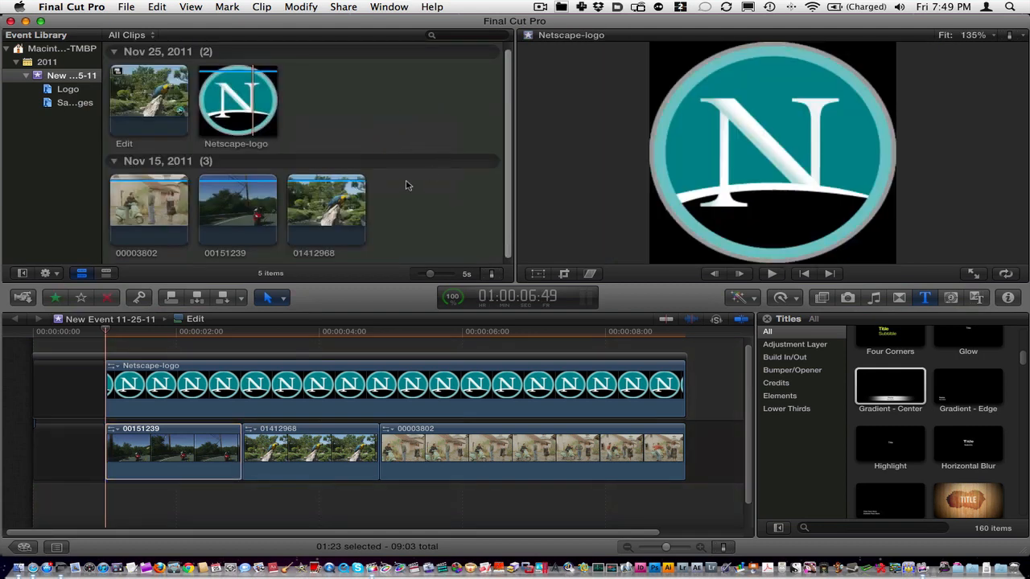
Review the Edit compound clip's settings in the inspector and cancel without changes
{"action": "left_click", "coordinate": [148, 96]}
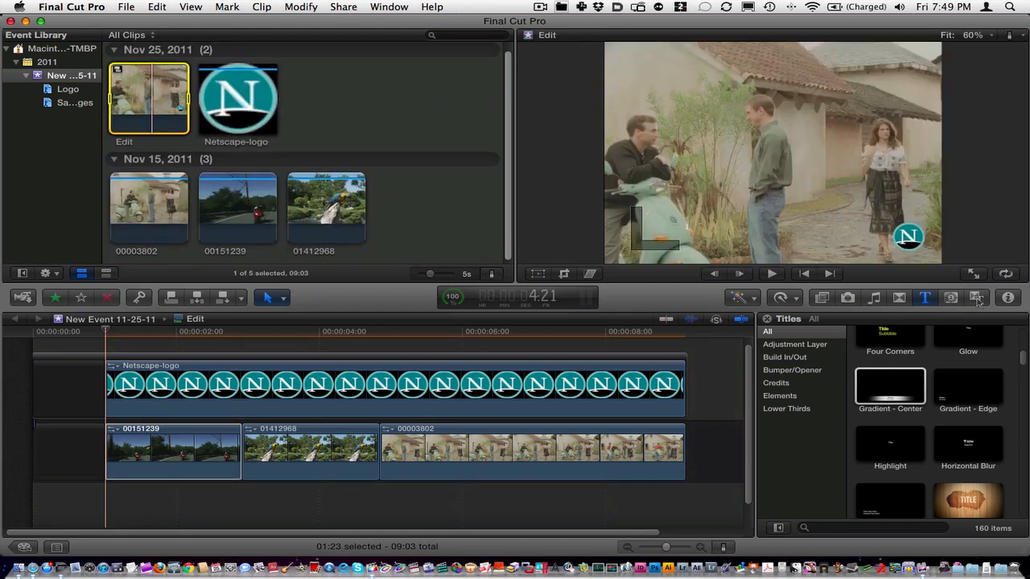
{"action": "left_click", "coordinate": [1007, 298]}
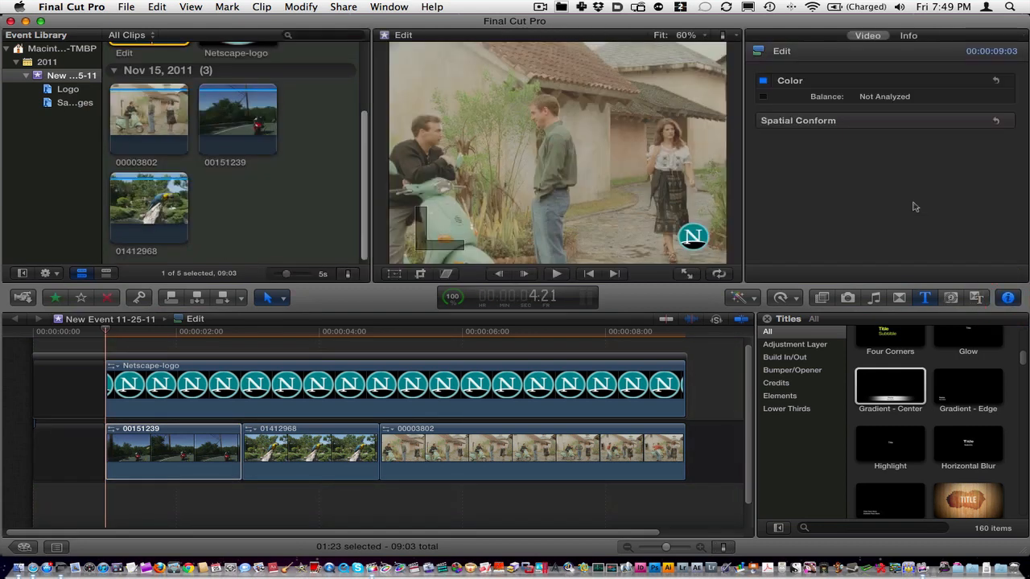
{"action": "left_click", "coordinate": [907, 36]}
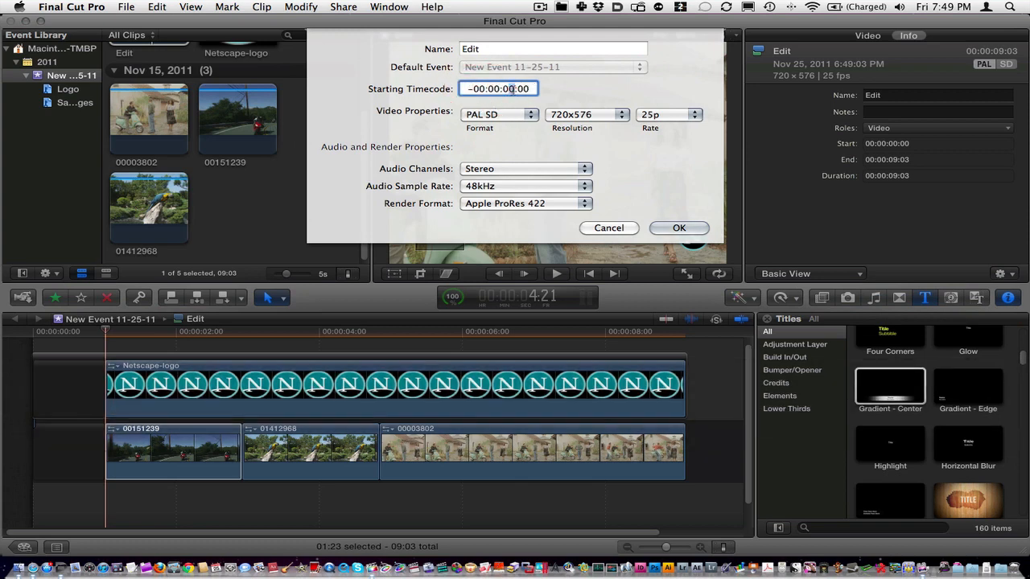
{"action": "left_click", "coordinate": [608, 229]}
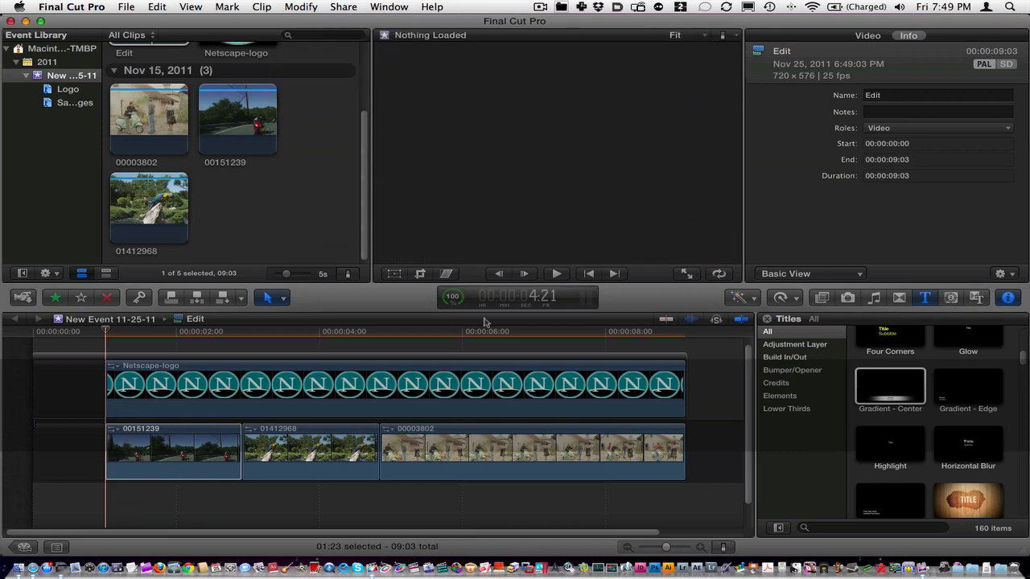
Check the Editing preferences' time display and close Preferences, clearing the selection
{"action": "left_click", "coordinate": [173, 450]}
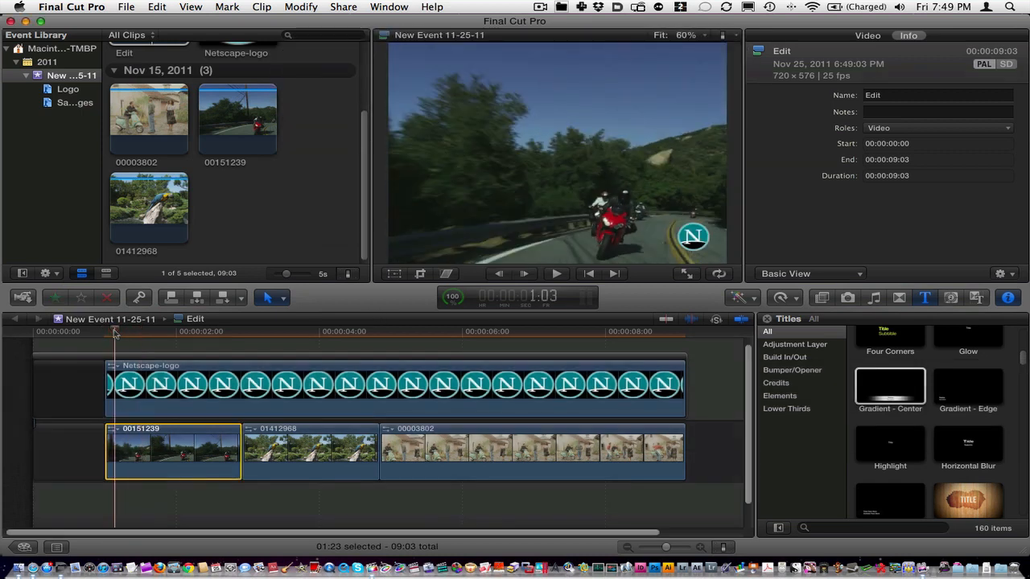
{"action": "left_click", "coordinate": [557, 273]}
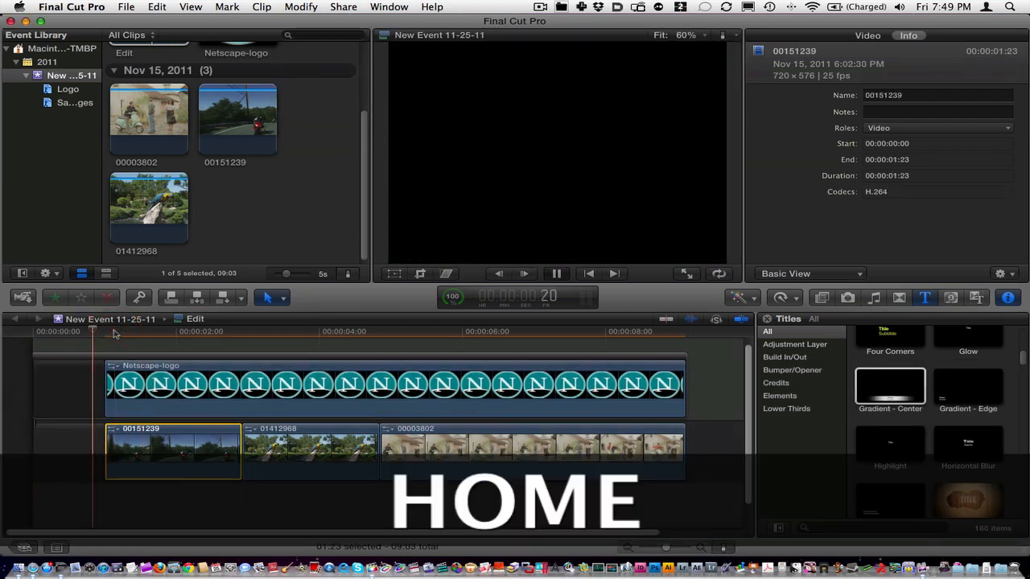
{"action": "left_click", "coordinate": [557, 274]}
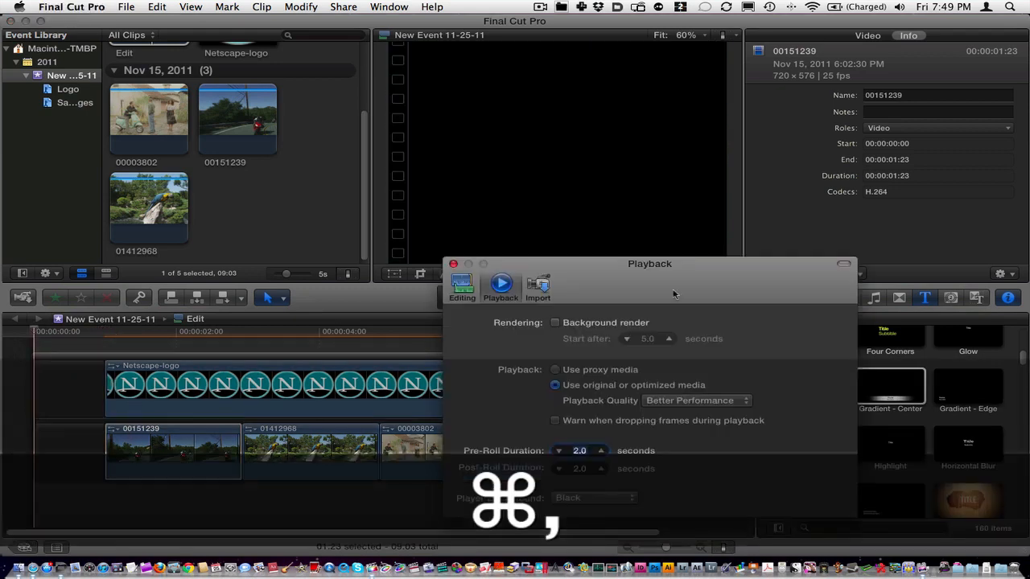
{"action": "left_click", "coordinate": [462, 287]}
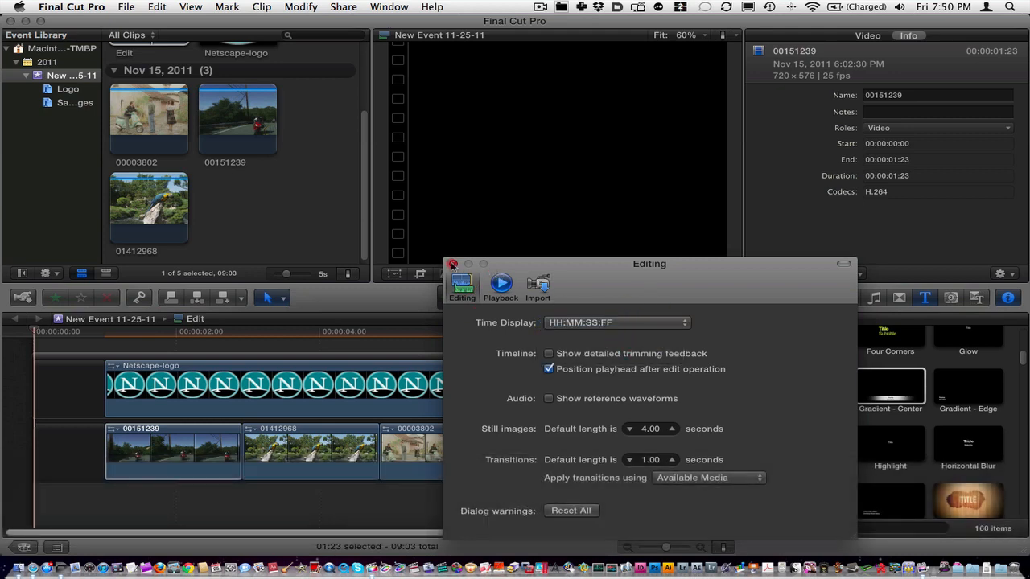
{"action": "left_click", "coordinate": [452, 264]}
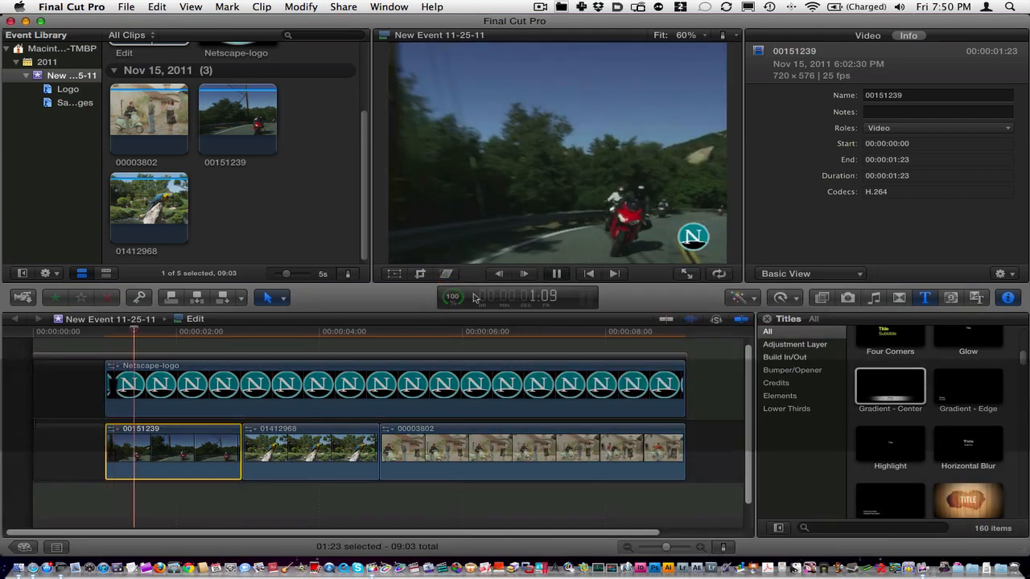
{"action": "left_click", "coordinate": [556, 273]}
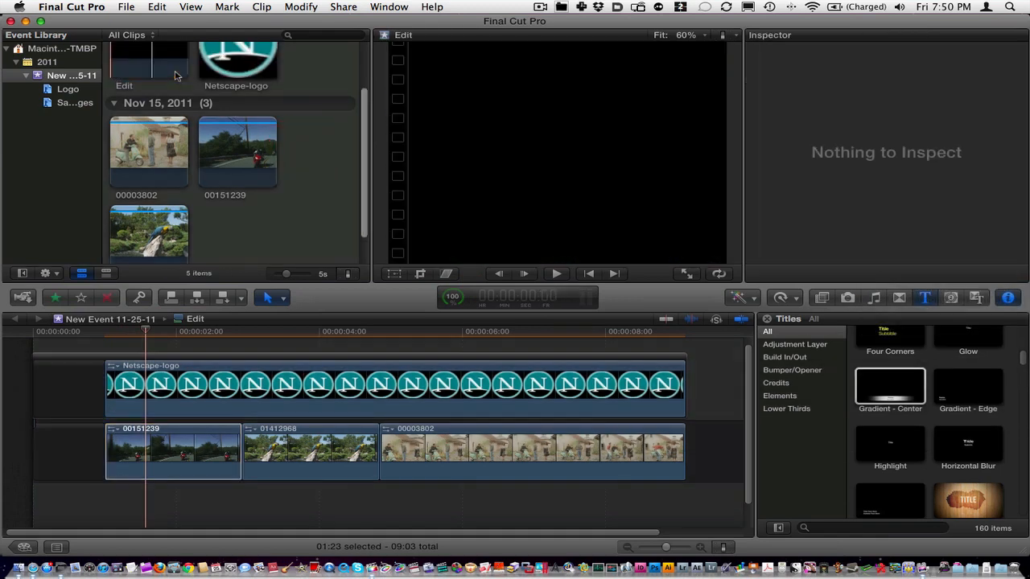
Set the Edit compound clip's starting timecode to 00:59:59:00 and confirm
{"action": "left_click", "coordinate": [1001, 274]}
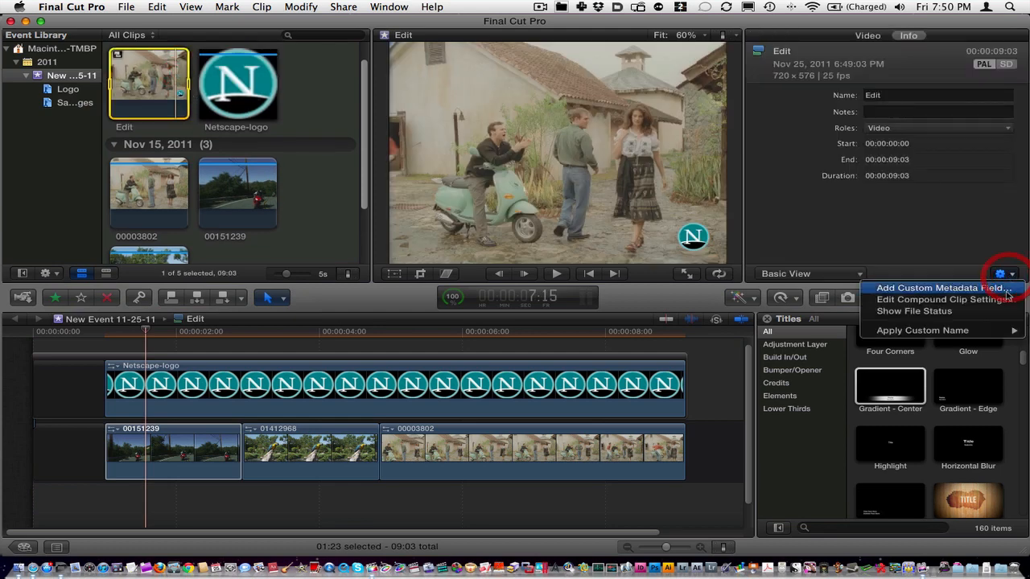
{"action": "left_click", "coordinate": [944, 299]}
{"action": "type", "text": "1."}
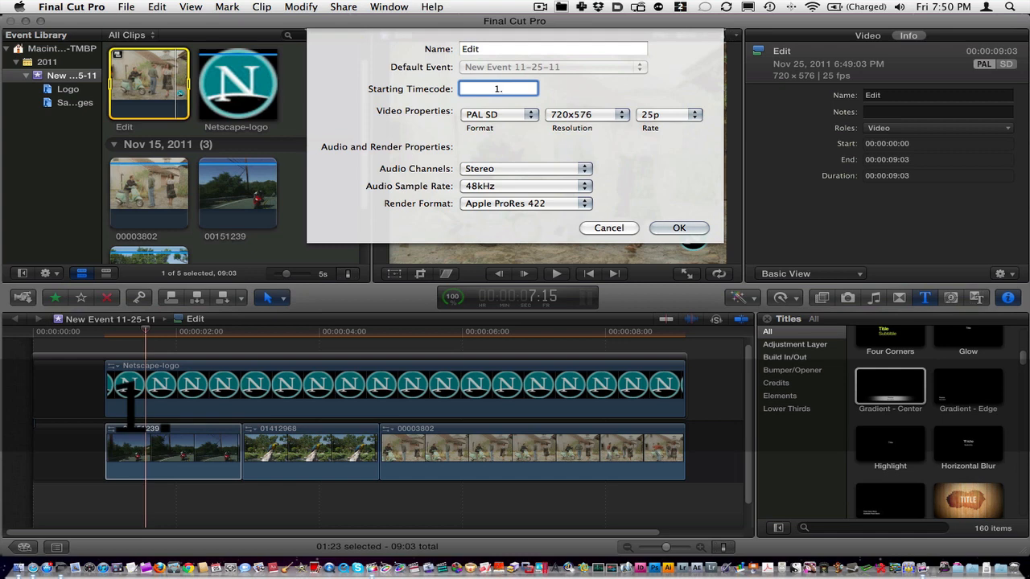
{"action": "type", "text": "00:00:01:00"}
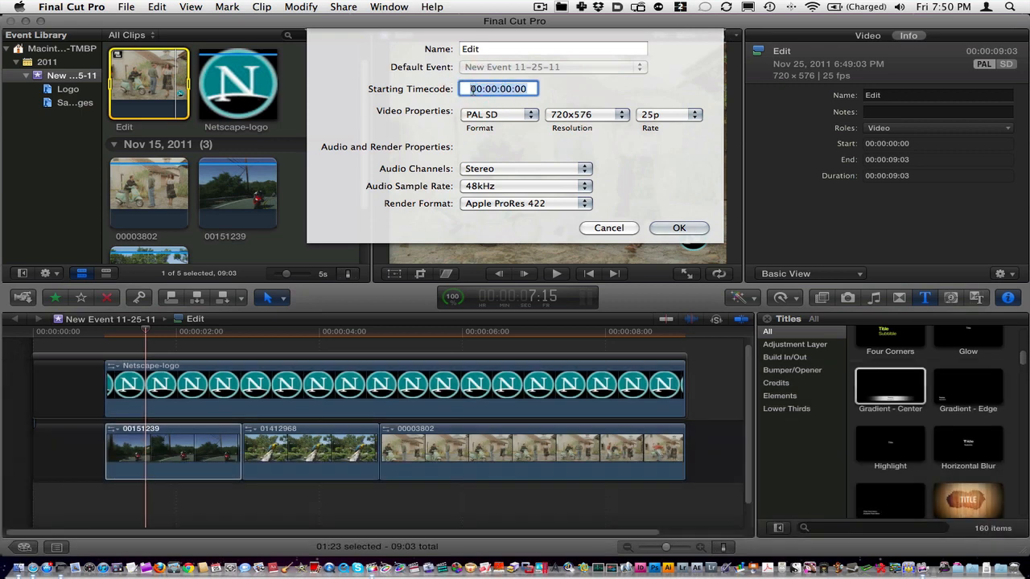
{"action": "type", "text": "59"}
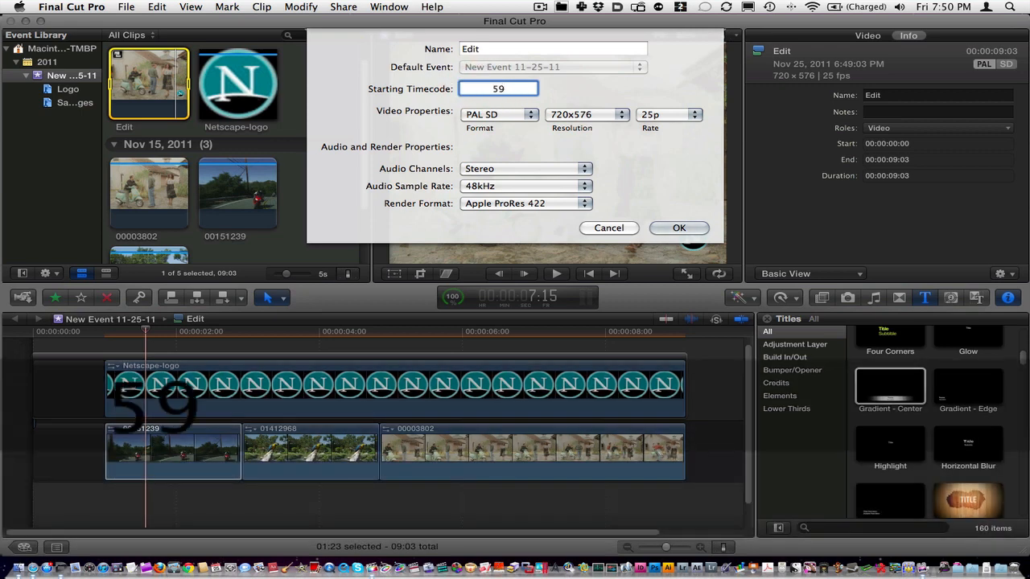
{"action": "type", "text": "58"}
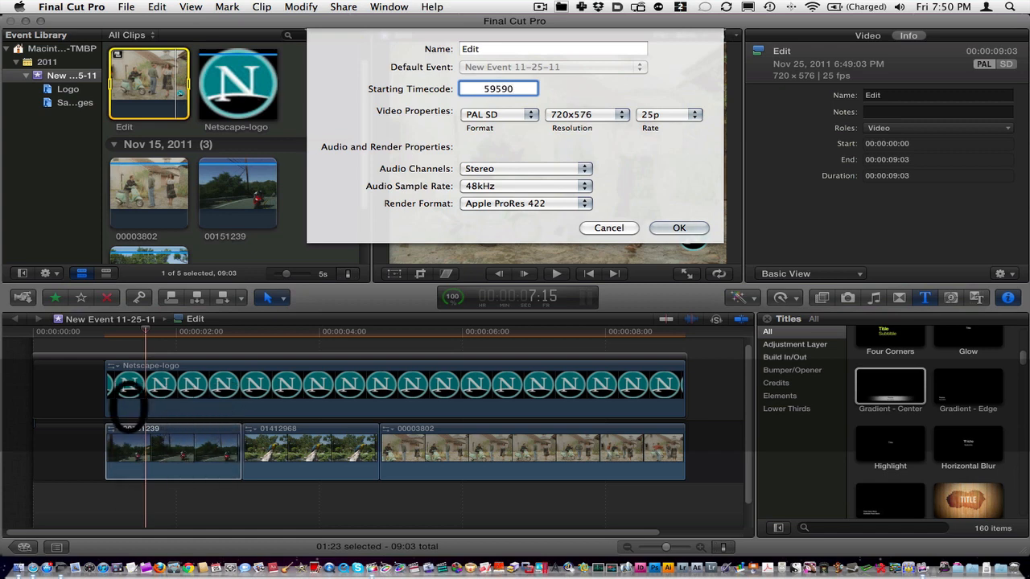
{"action": "type", "text": "59.0.0"}
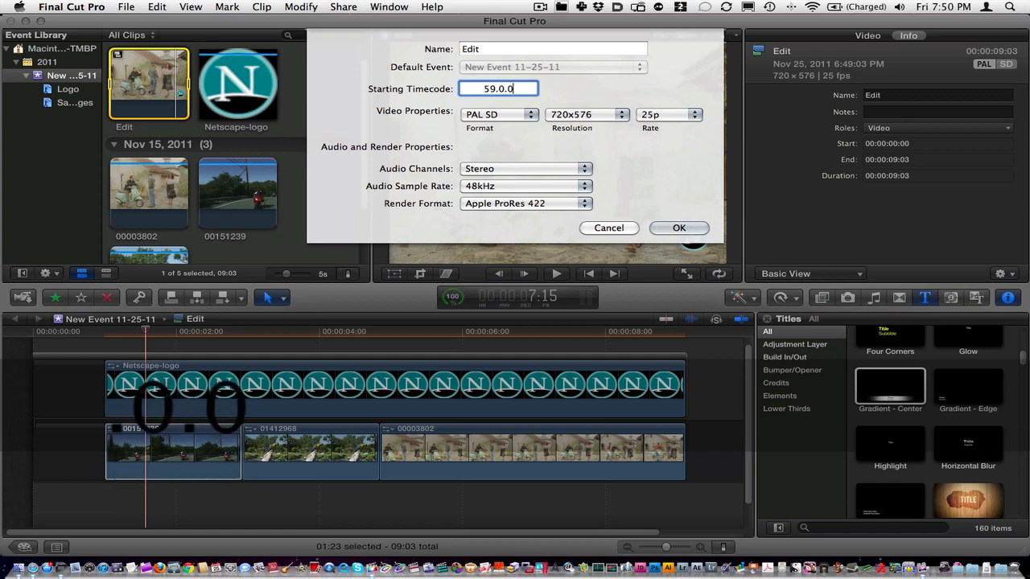
{"action": "type", "text": "00:59:00:00"}
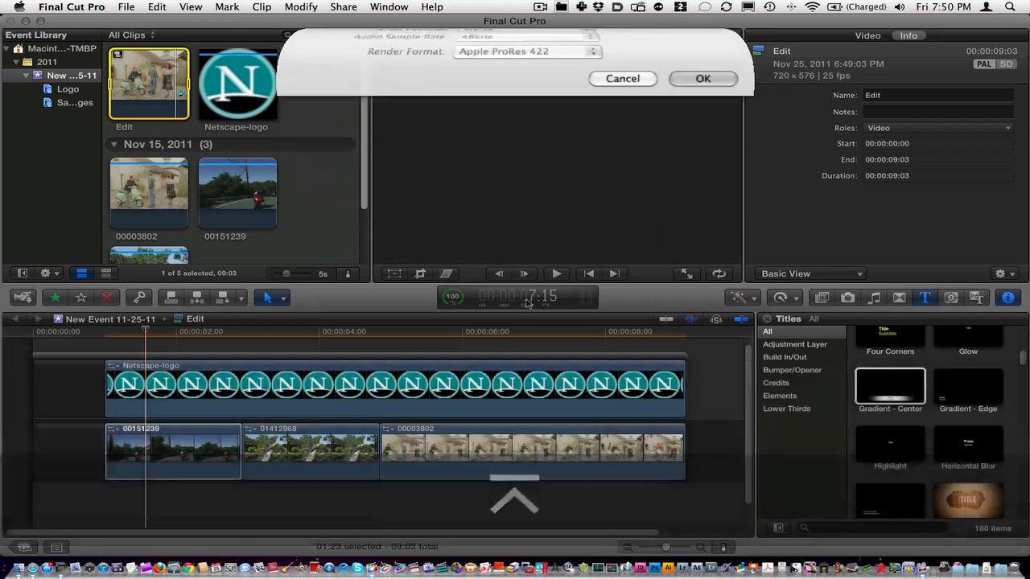
{"action": "left_click", "coordinate": [702, 77]}
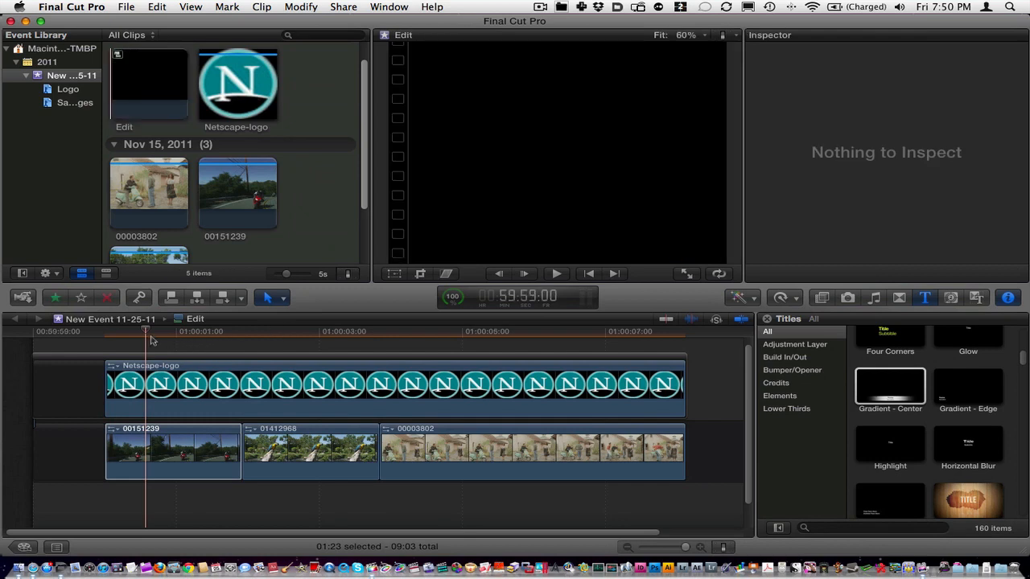
Show the timeline index listing the clips and gaps, then focus the timeline with Cmd-2
{"action": "left_click", "coordinate": [172, 450]}
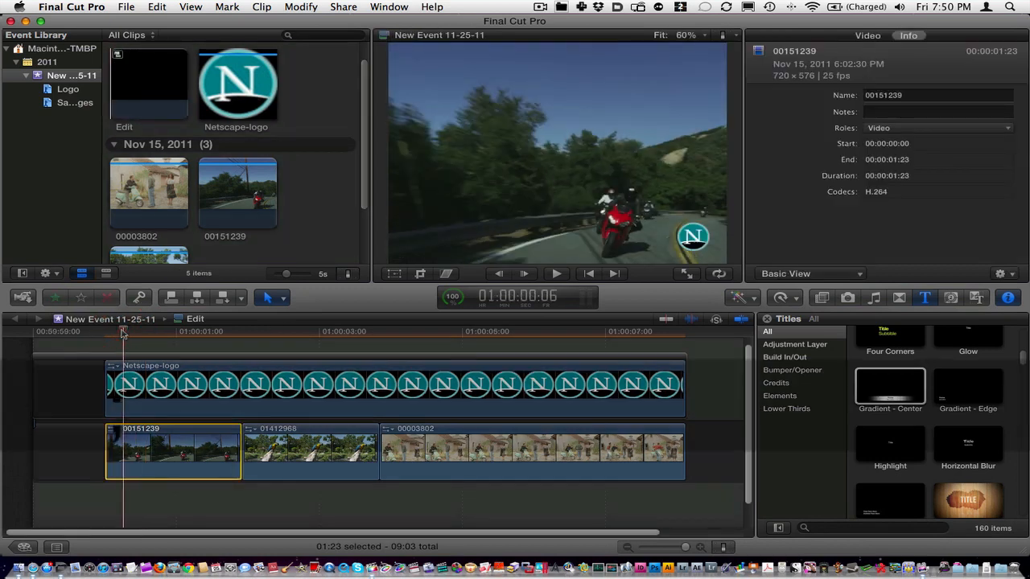
{"action": "left_click", "coordinate": [105, 331]}
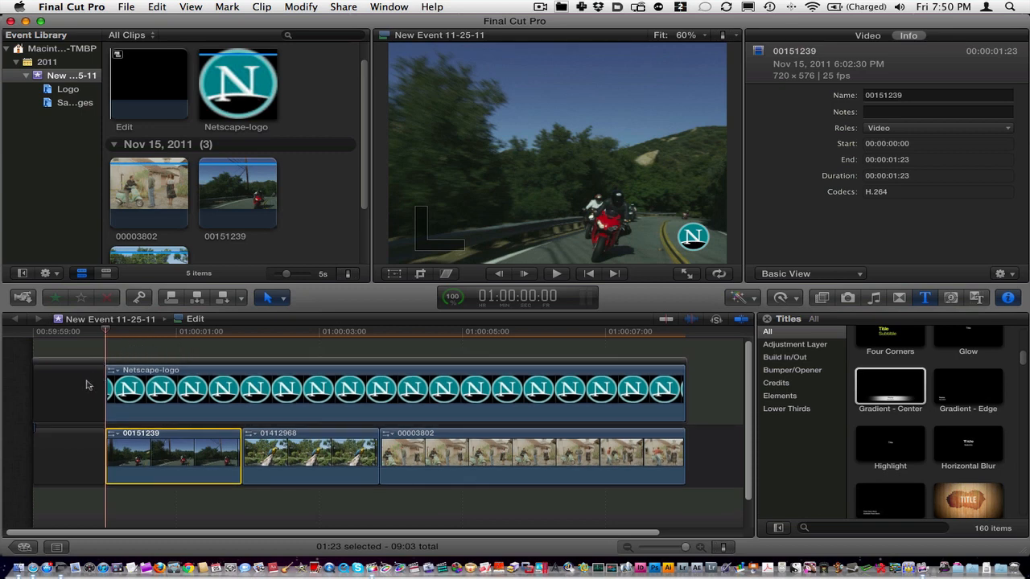
{"action": "left_click", "coordinate": [67, 392]}
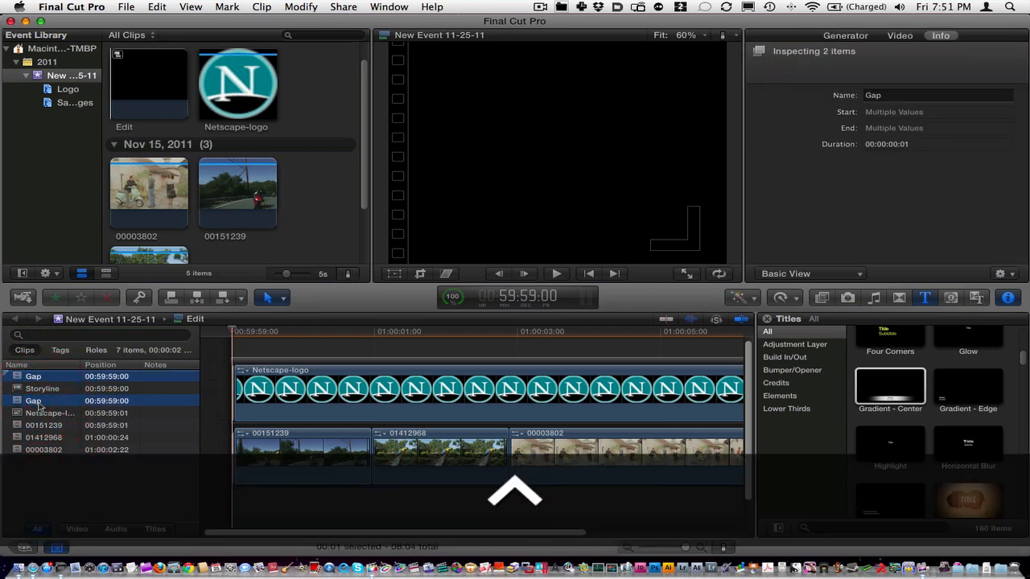
{"action": "key", "text": "cmd+2"}
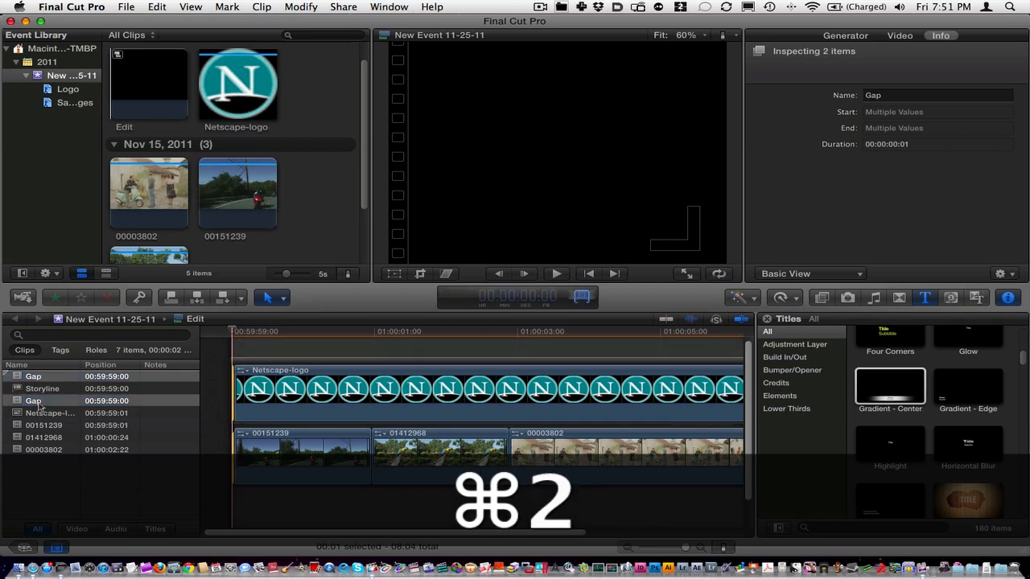
{"action": "key", "text": "cmd+2"}
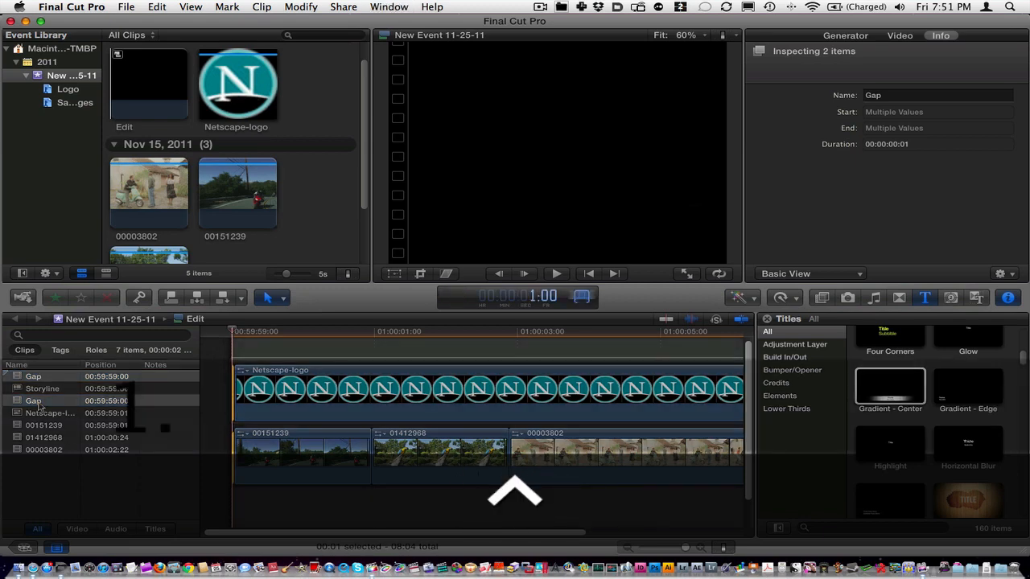